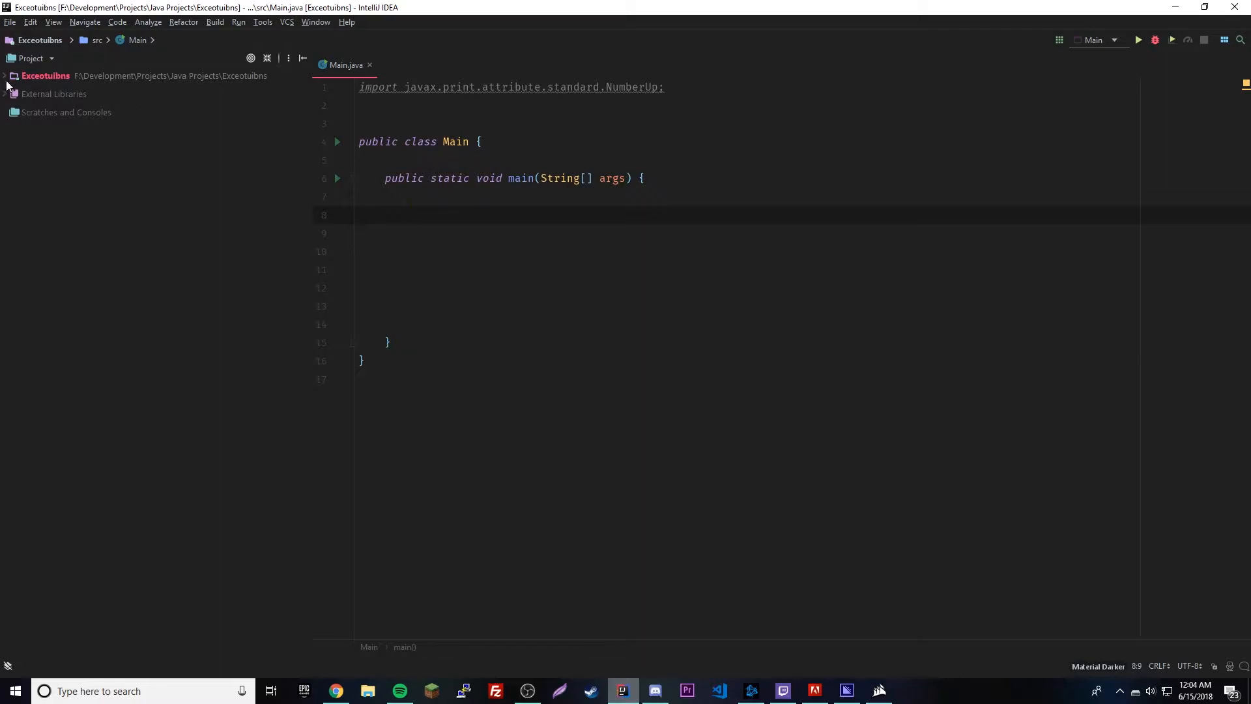
- Expand the Exceotuibns project tree and place the caret on line 2 of Main.java
click(5, 75)
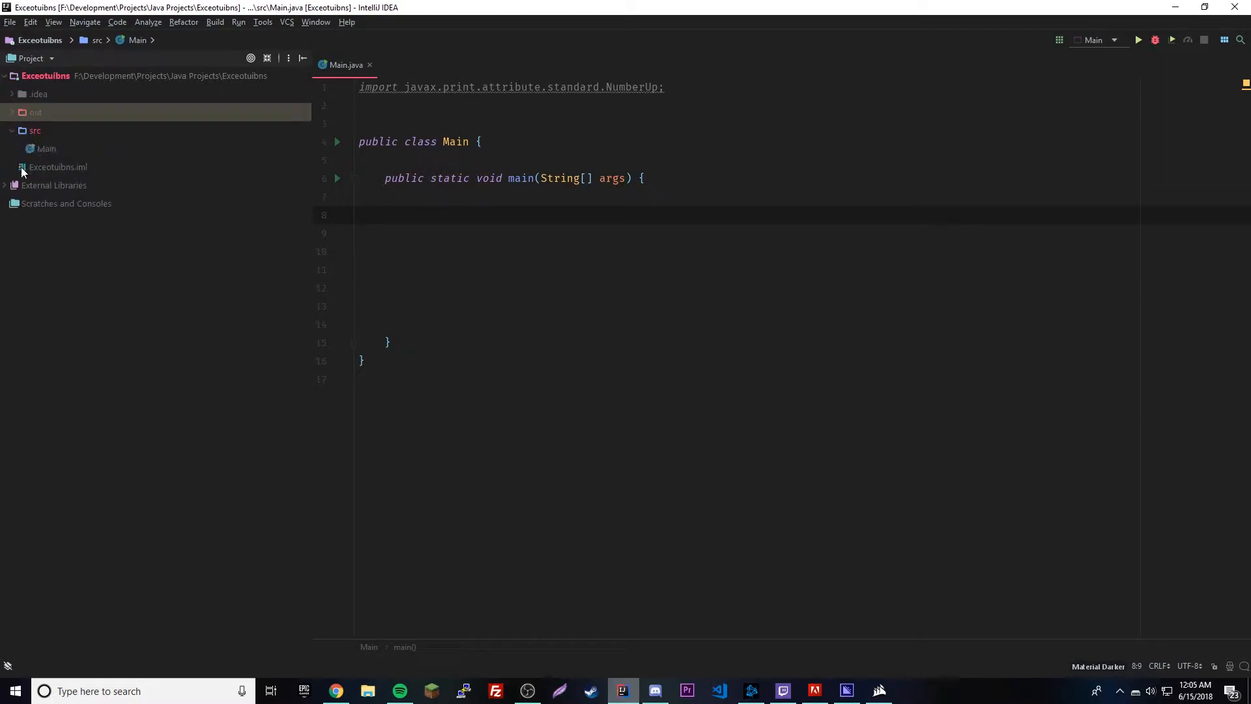
click(449, 141)
text(class)
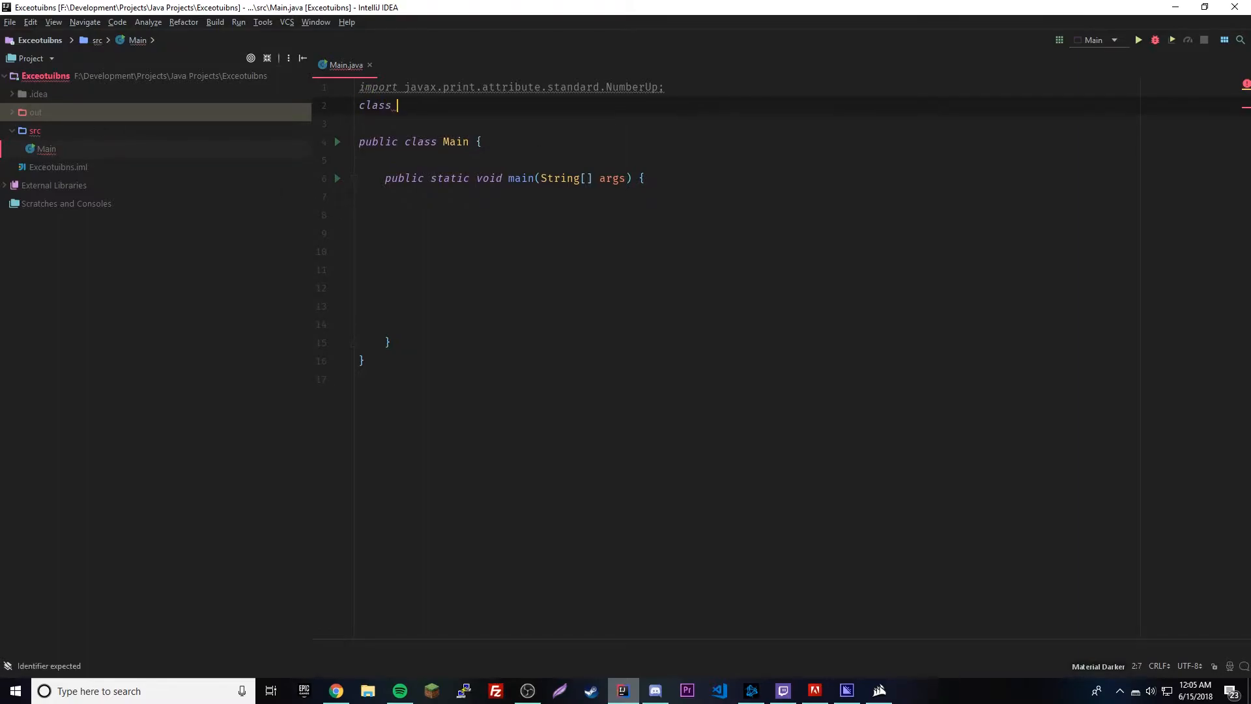
- Add a Whale class whose static beep() method prints "BEEEEEEEEEEEEP"
text(Wha)
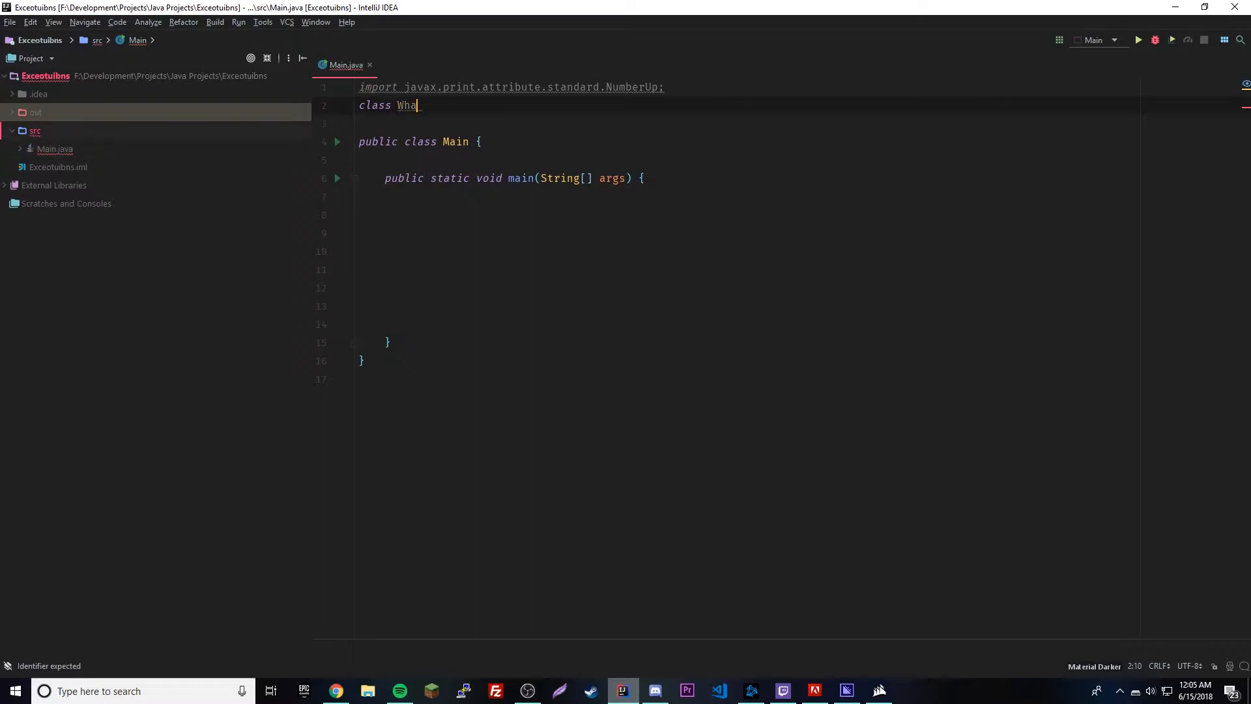
text(le{\)
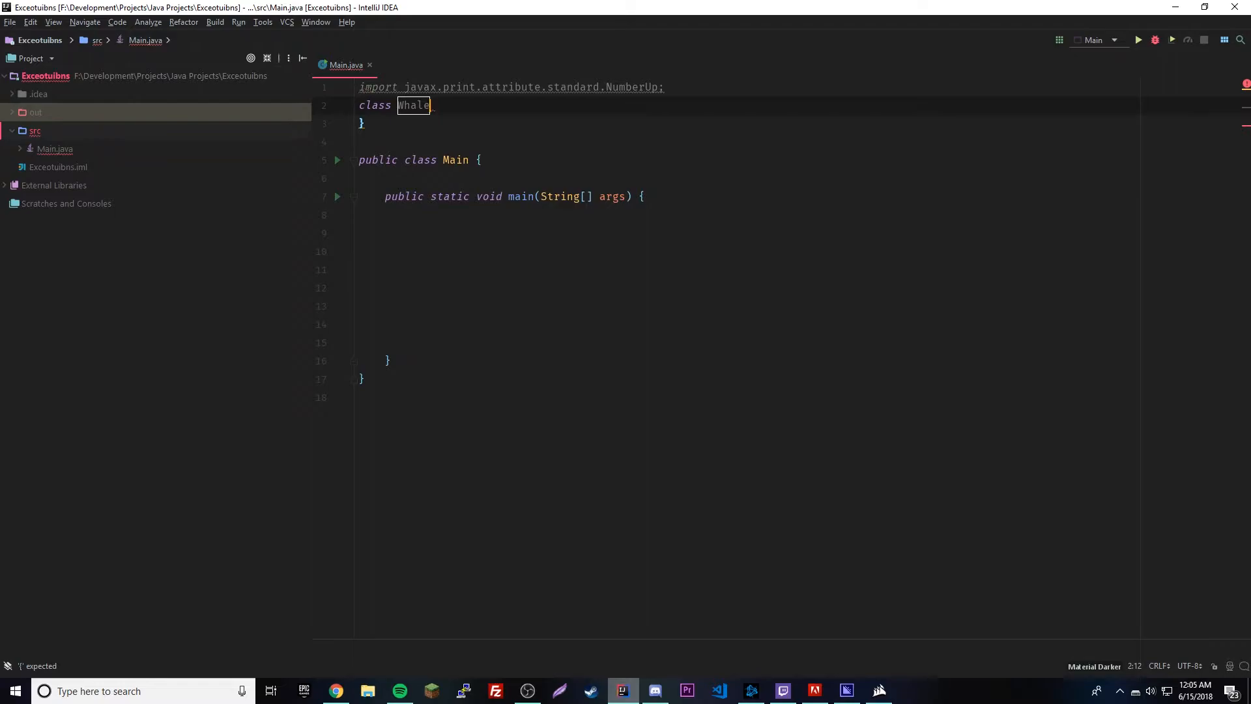
text({)
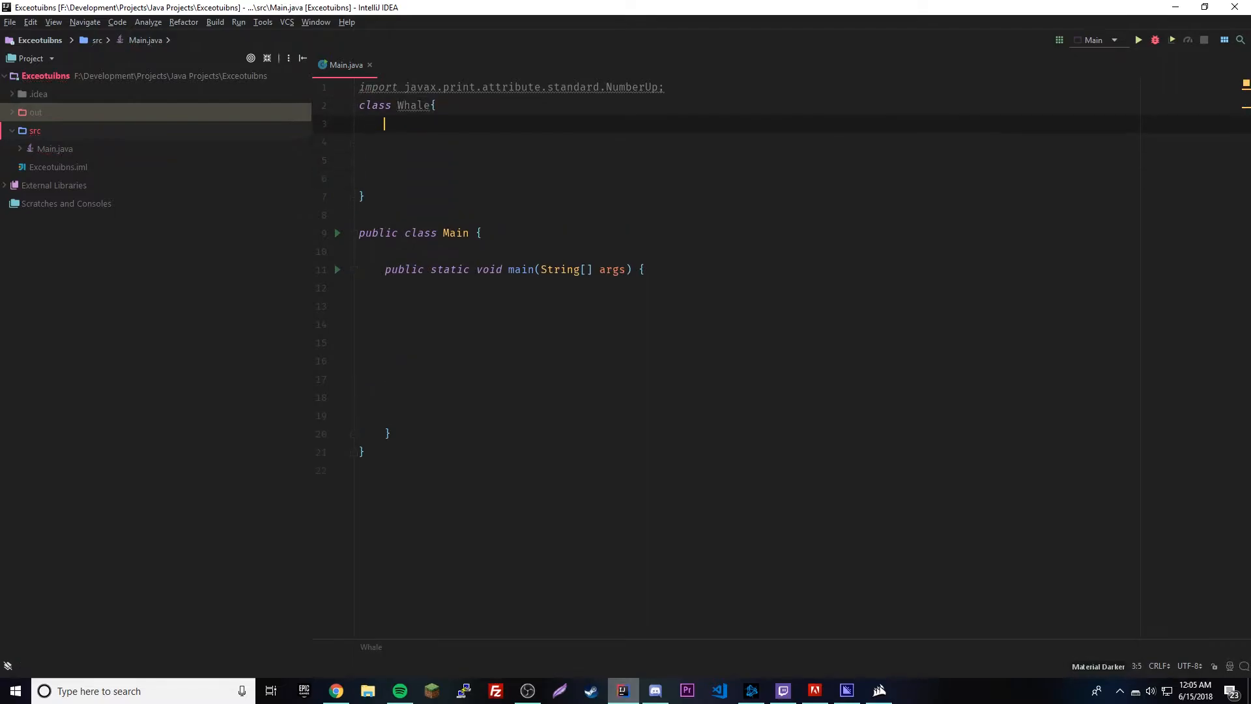
text(void)
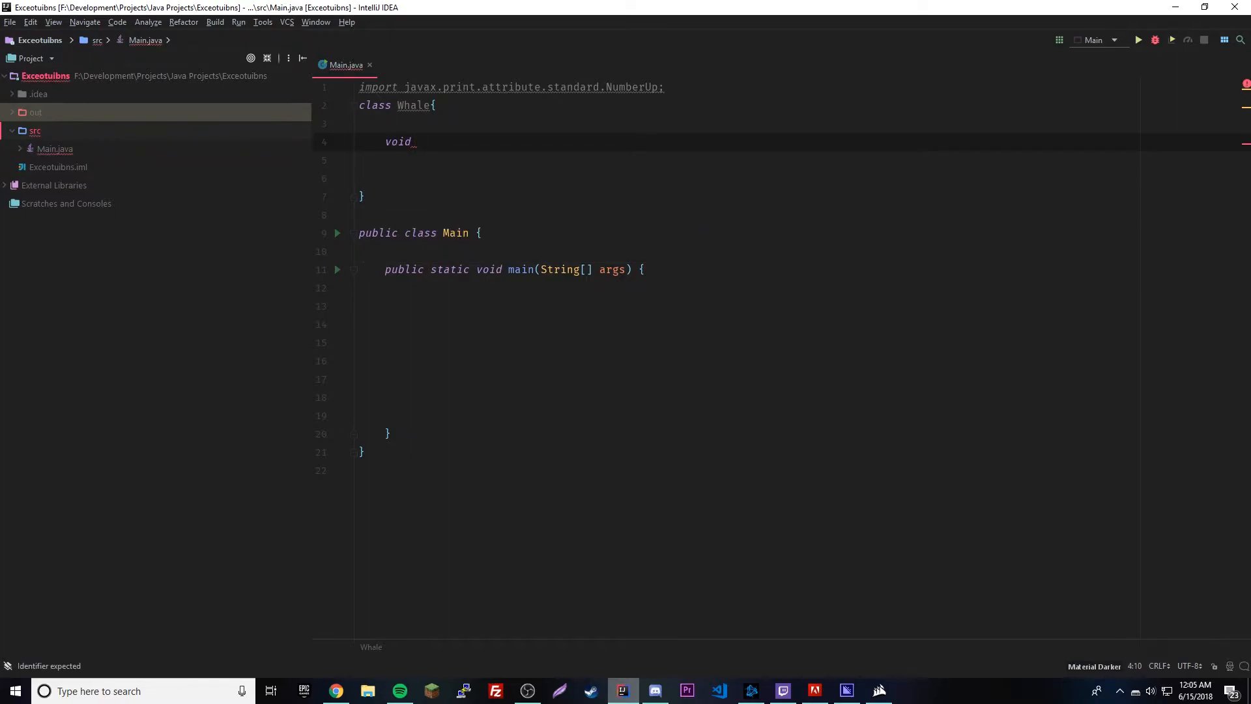
key(BackSpace)
text(static )
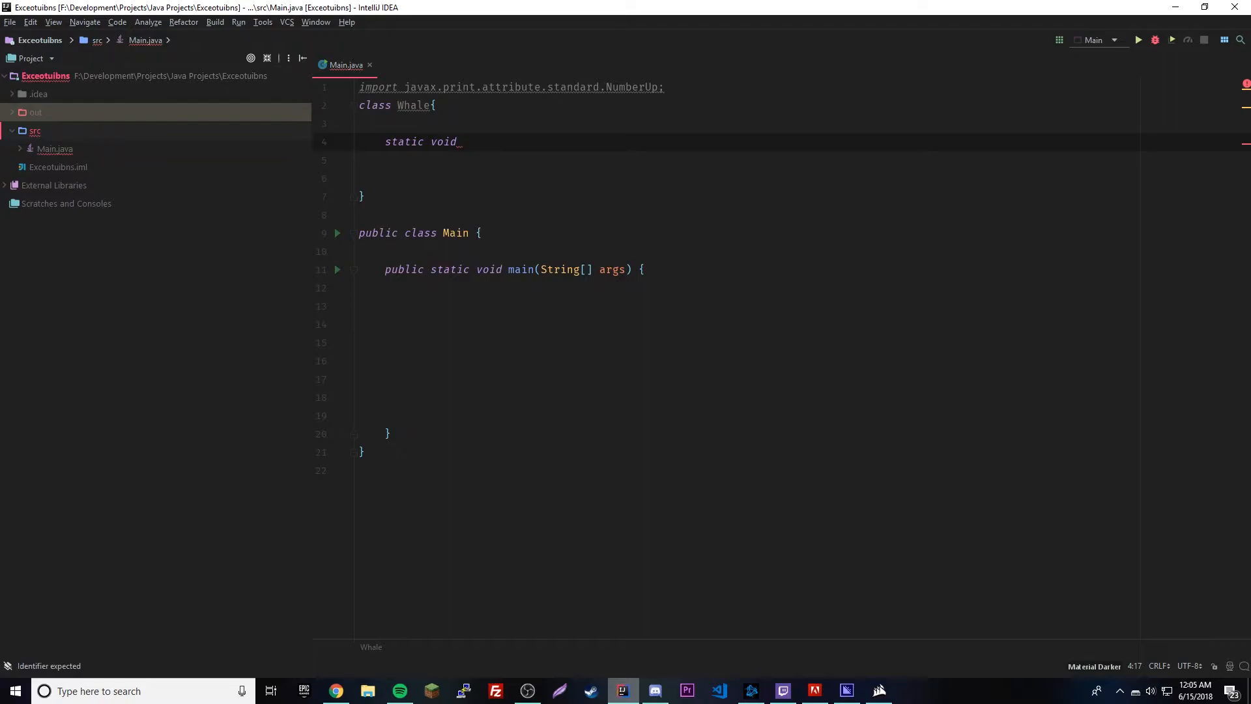
text(beep())
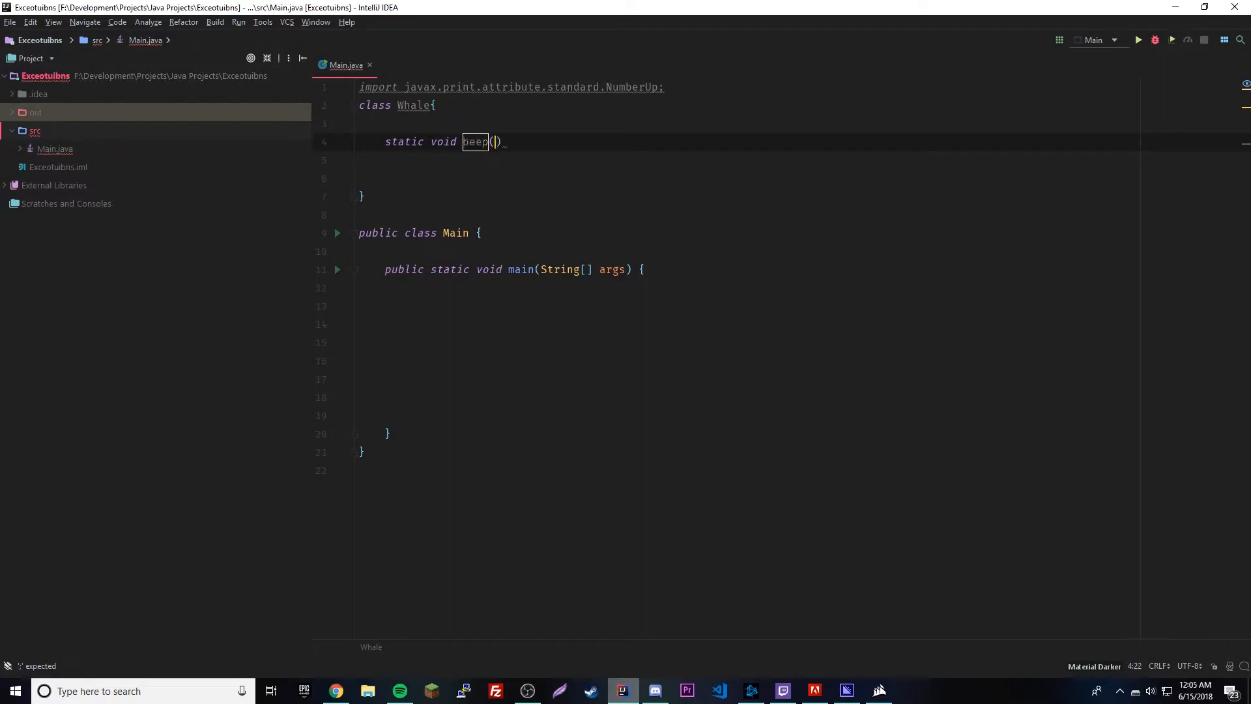
text({)
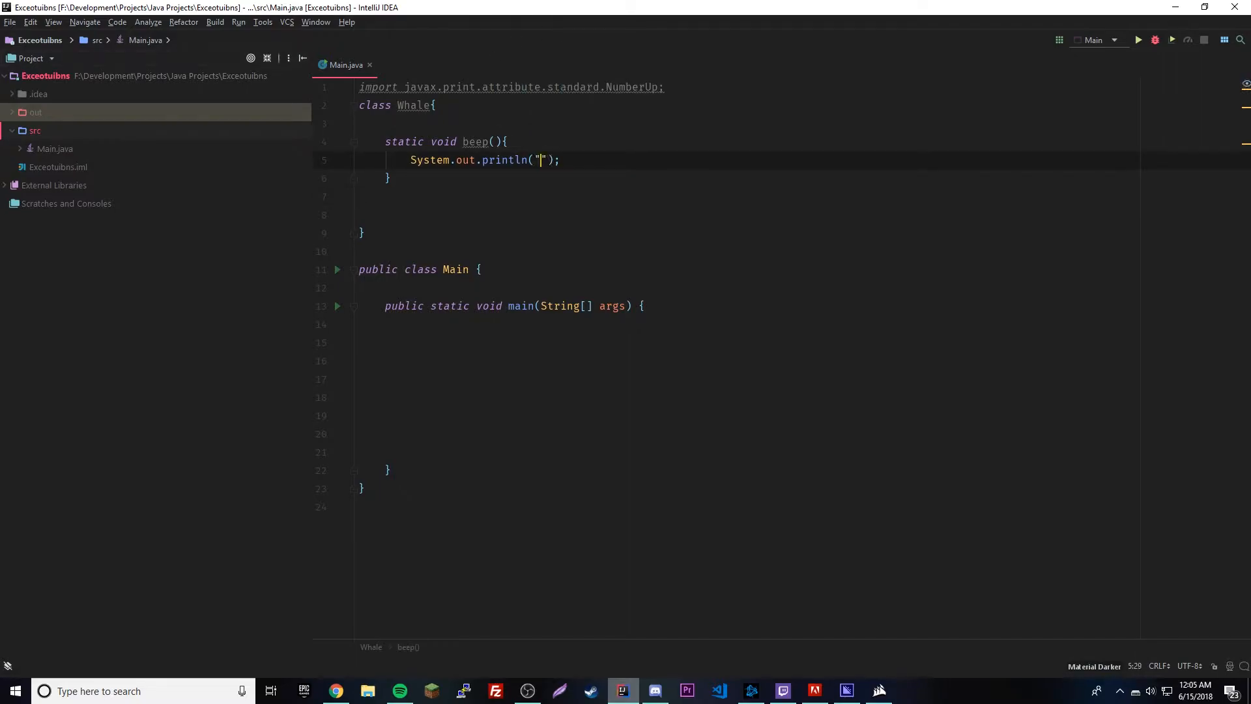
text(BEEEEEEEEEEEEP)
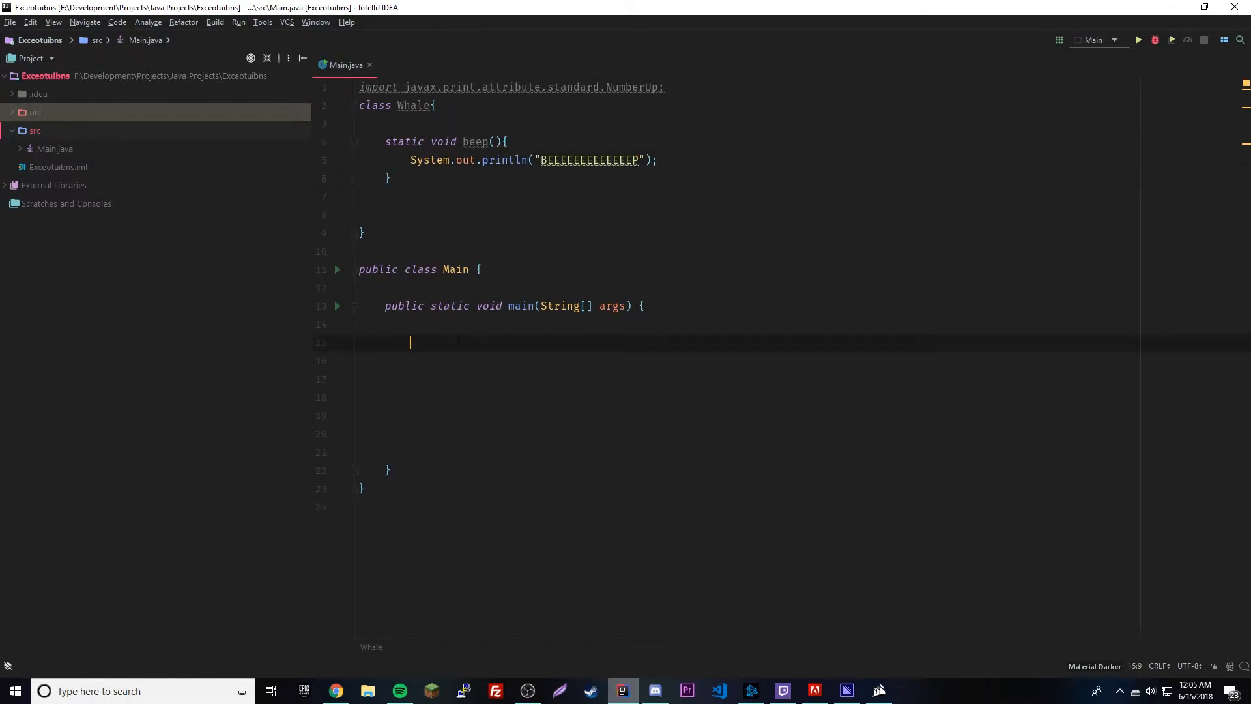
- Call Whale.beep() inside main and run Main, printing the beep with exit code 0
click(391, 177)
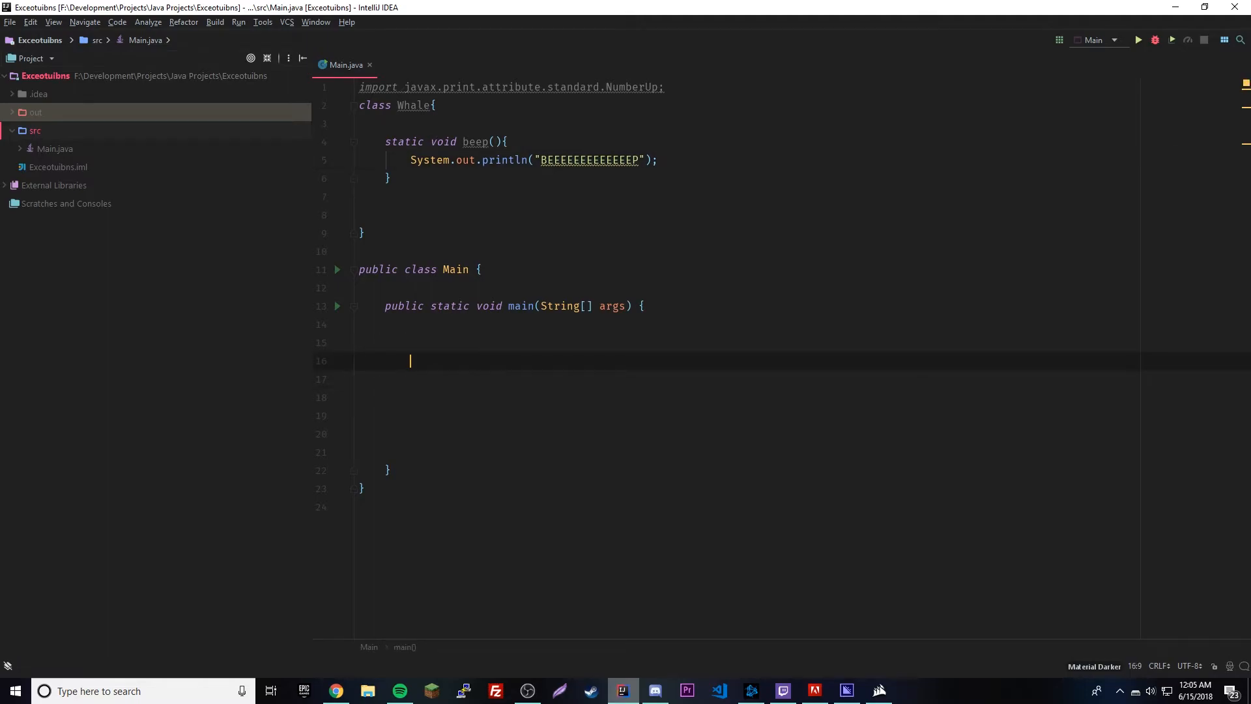
text(W)
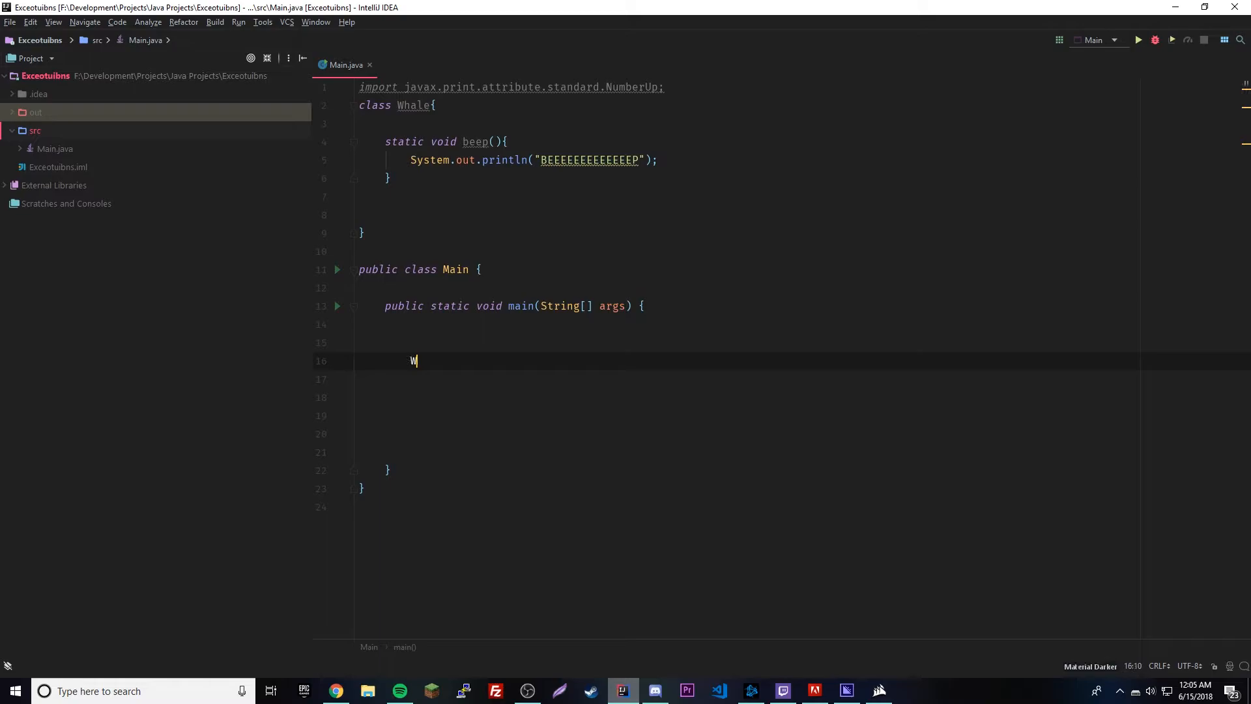
text(hale.beep();)
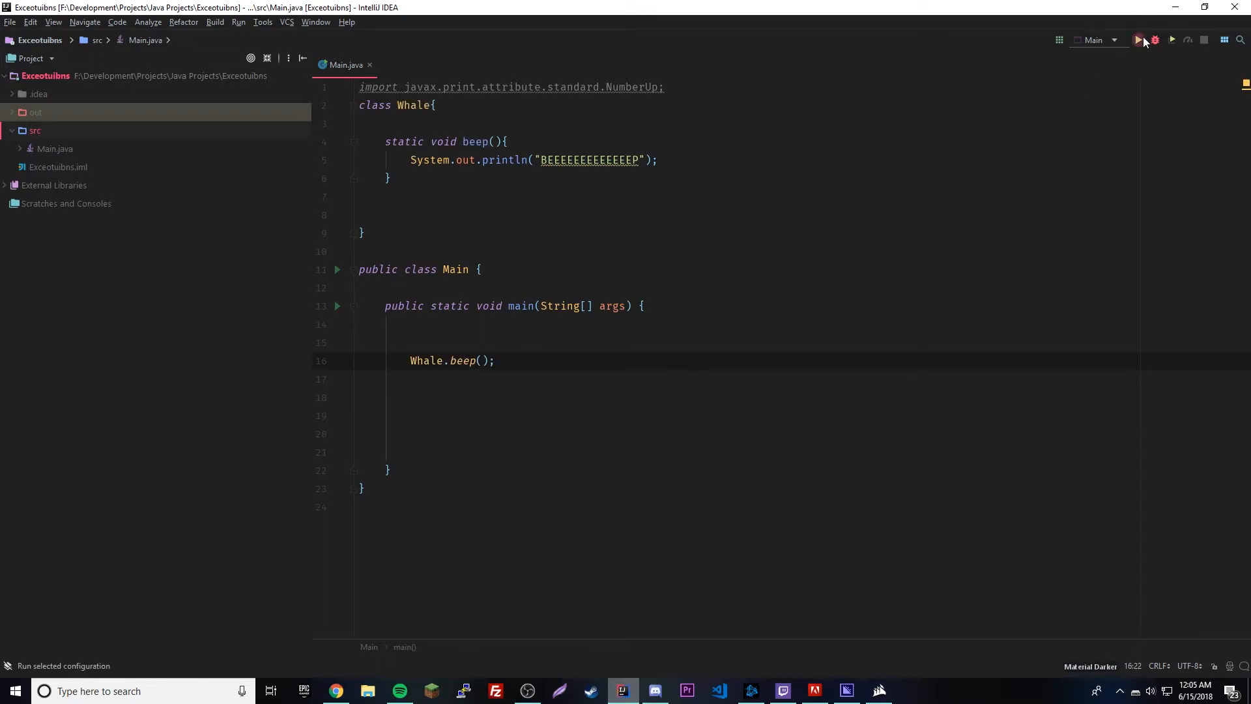
click(1138, 39)
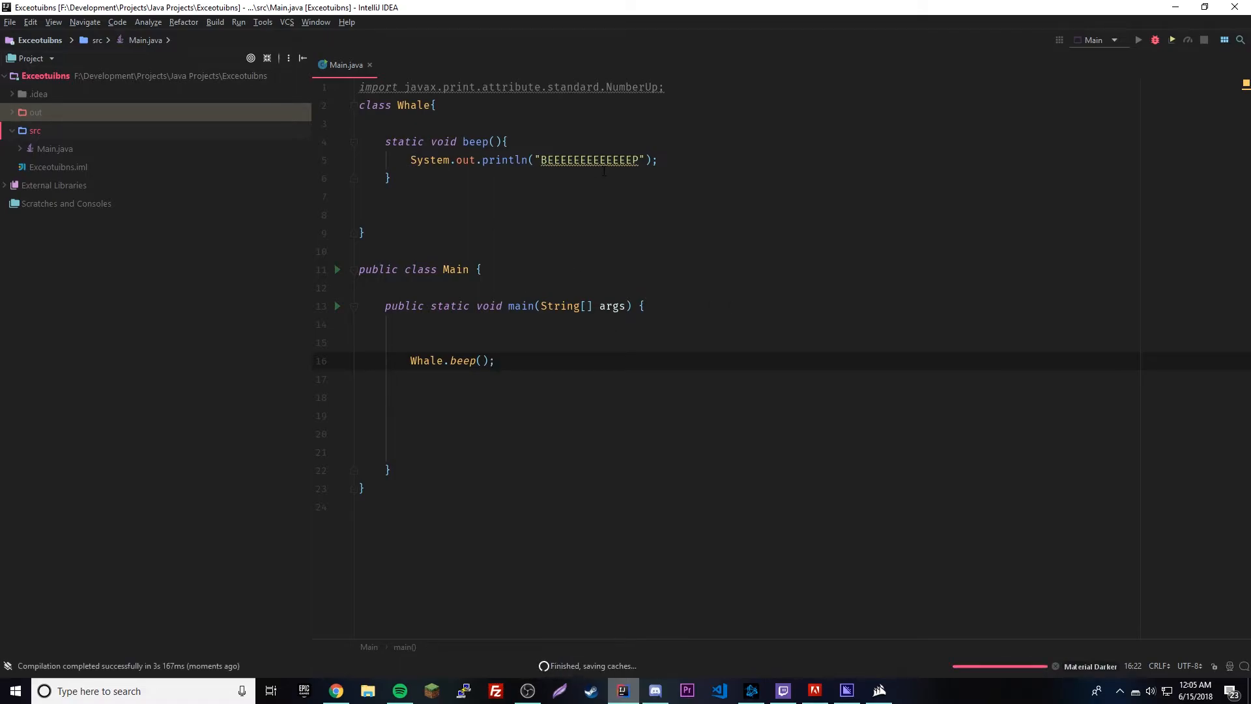
click(1138, 39)
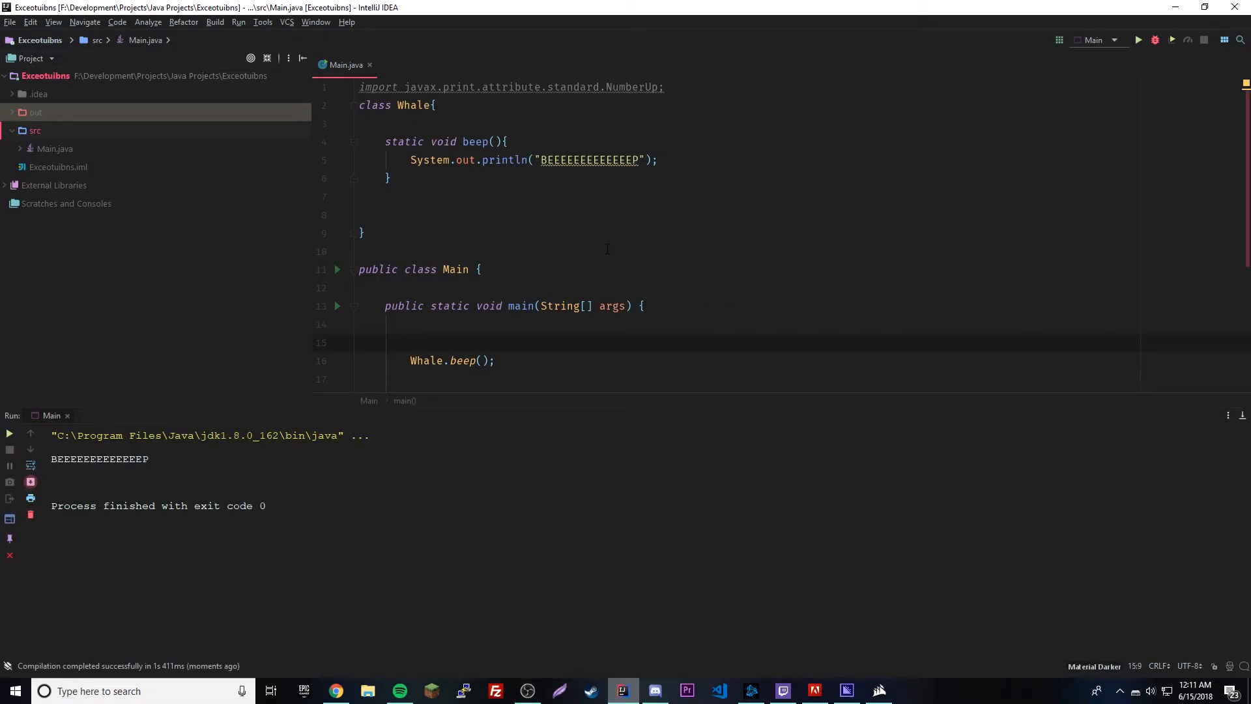
click(658, 160)
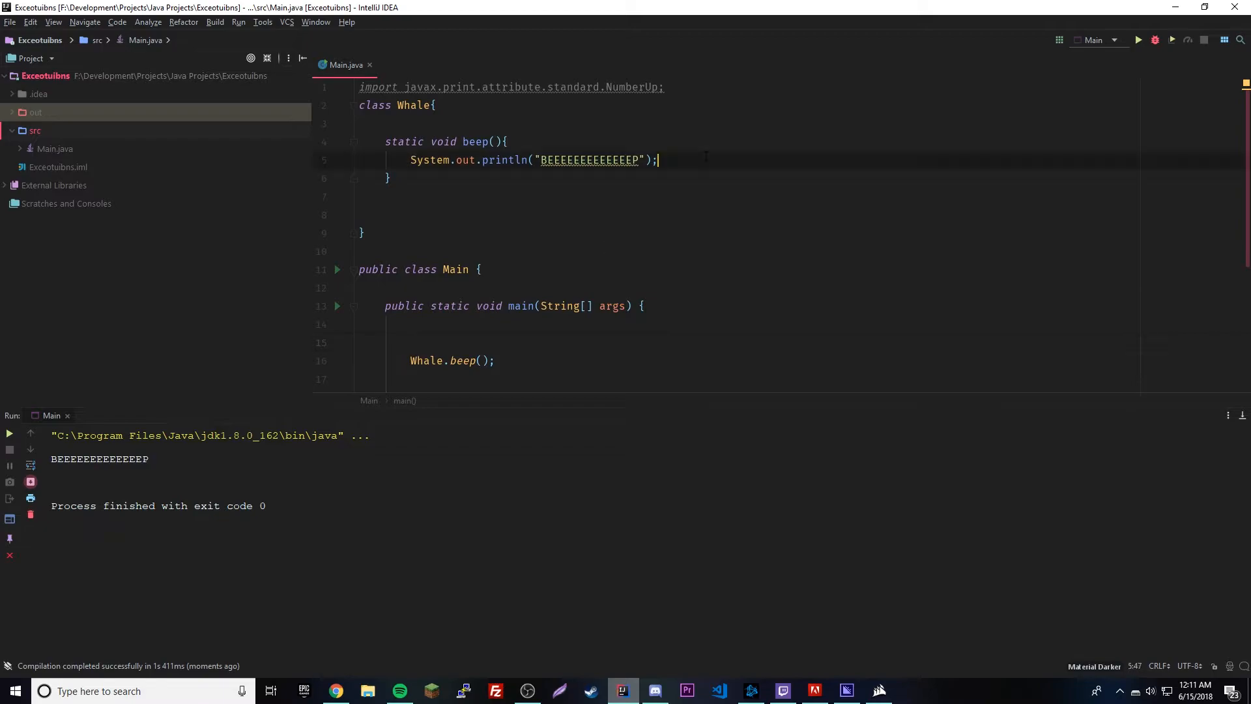
- Add throw new NullPointerException() after the println in beep() and rerun Main
text(throw)
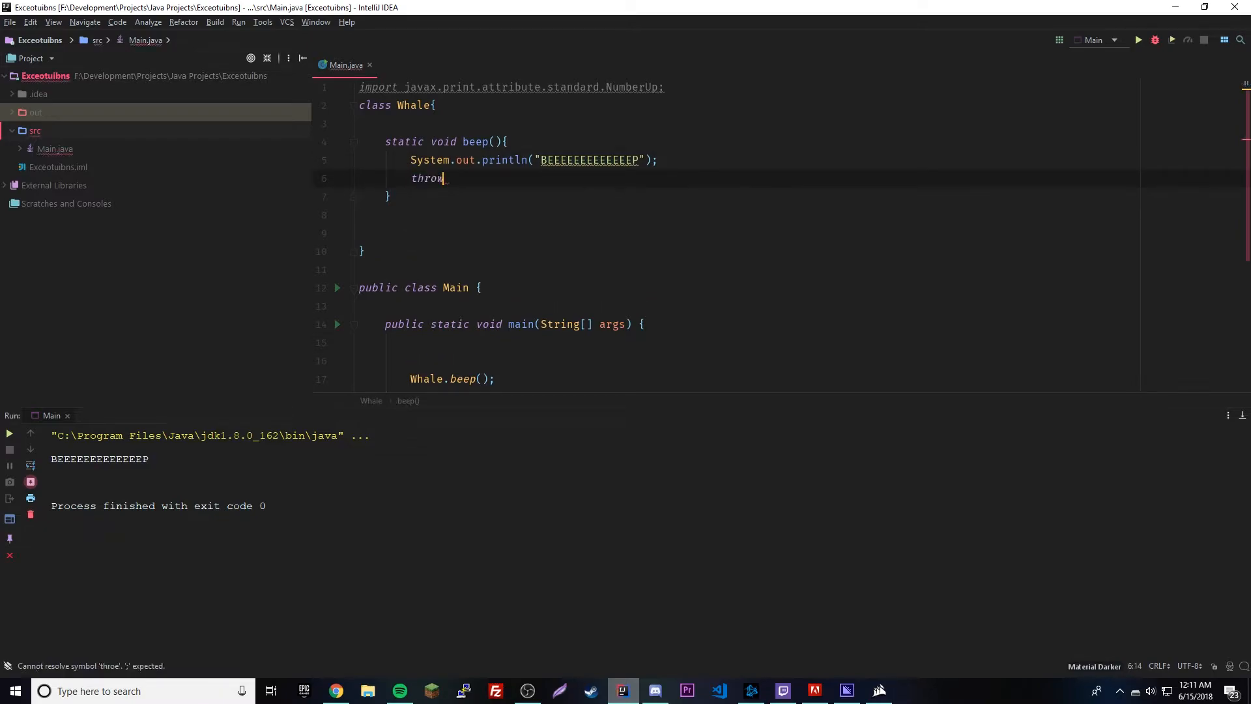
text(new NullPointerException();)
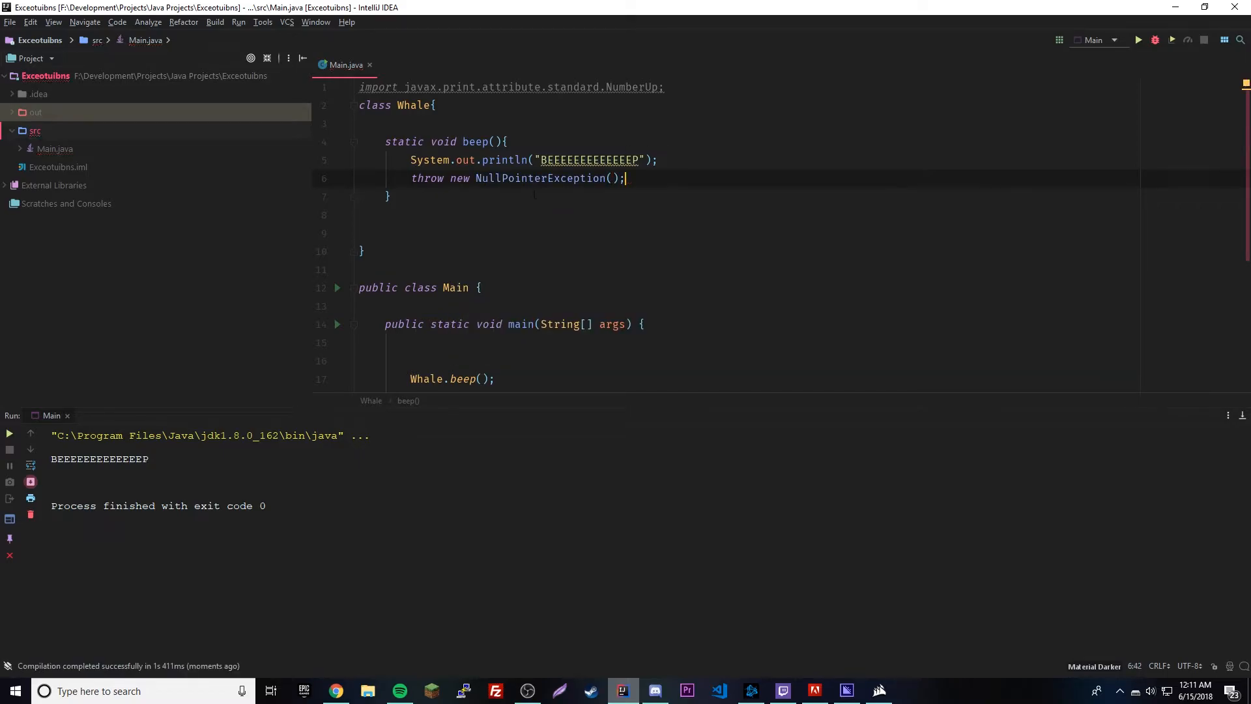
double_click(543, 178)
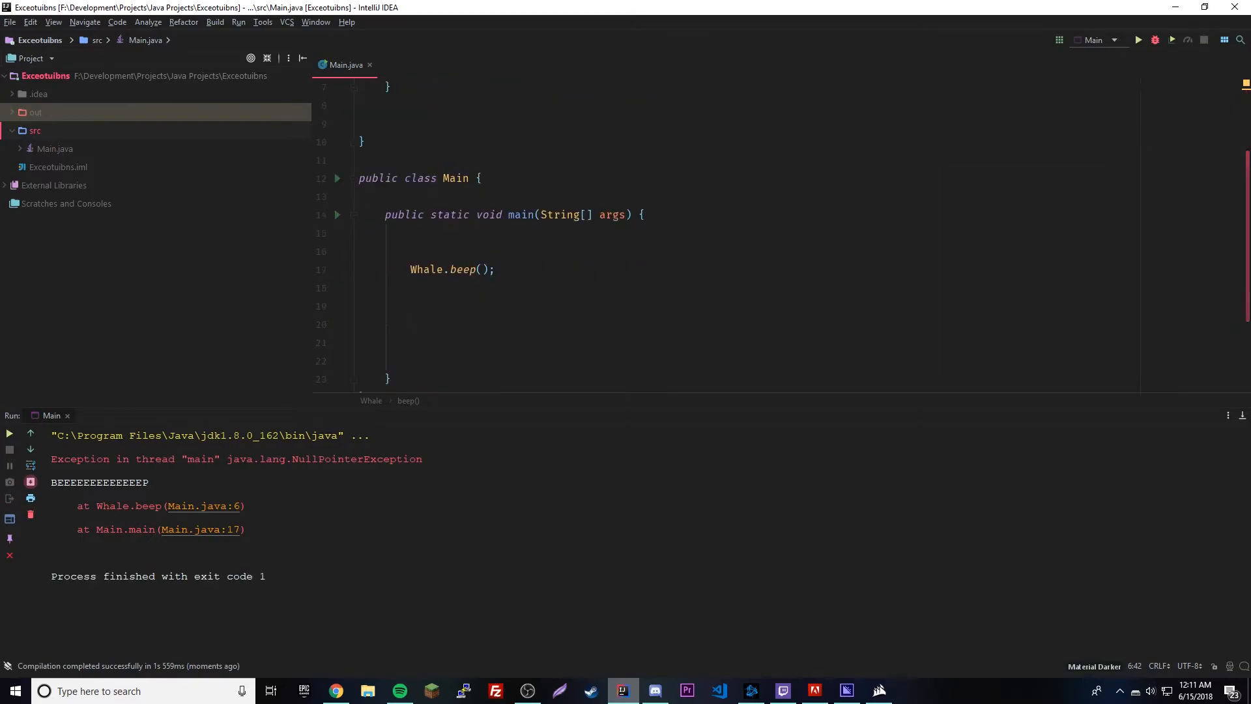
- Wrap the Whale.beep() call in main inside a try block
click(459, 252)
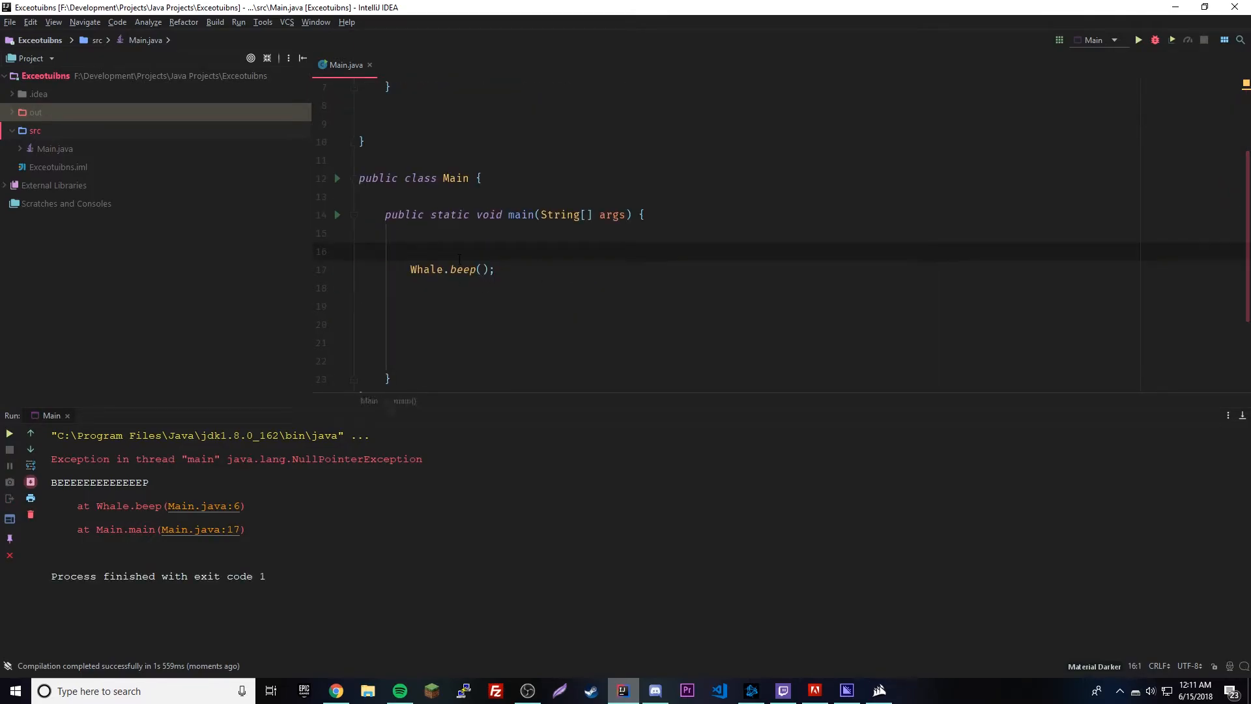
text(try)
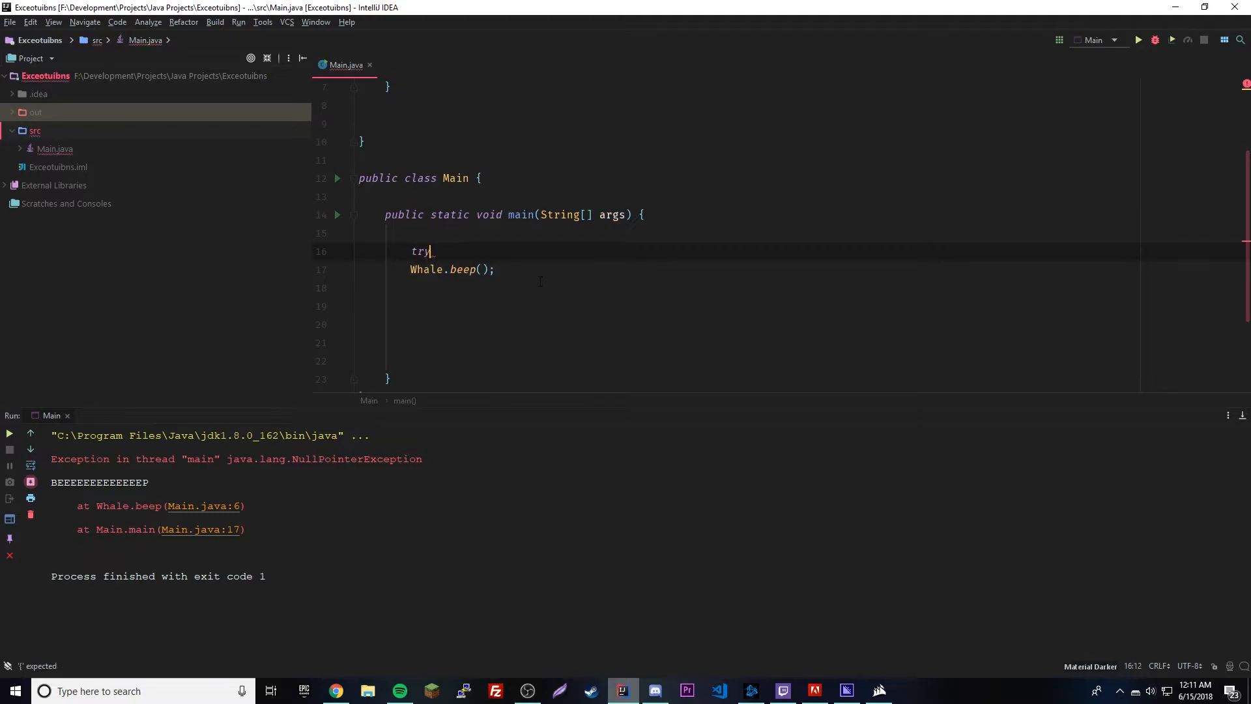
text({)
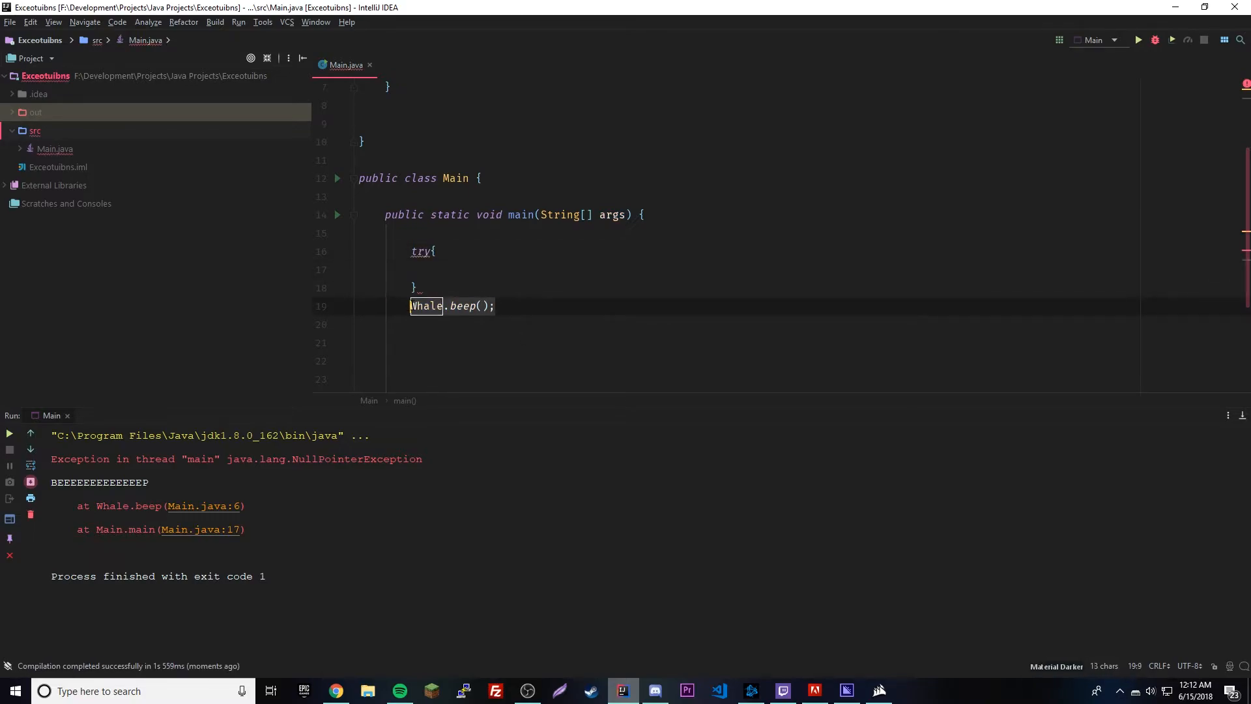
text(Whale.beep();)
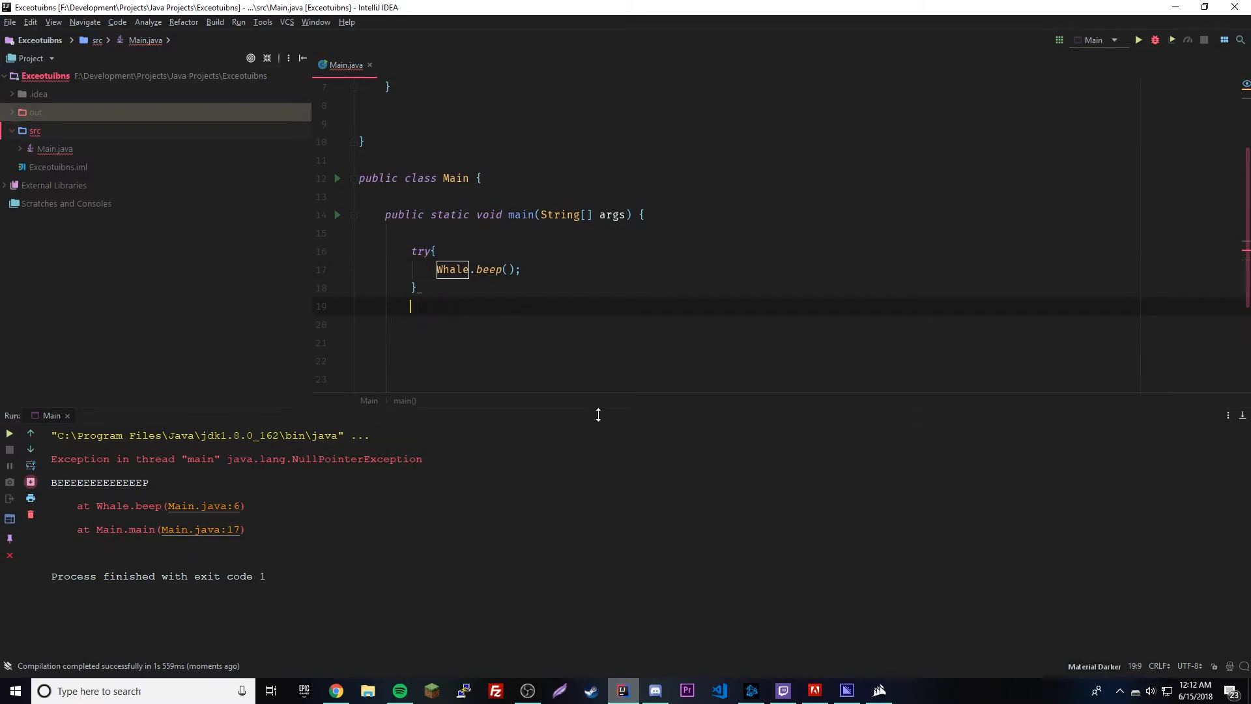
- Add a catch for NullPointerException printing the exception and "BYPASSED error"
text(catch())
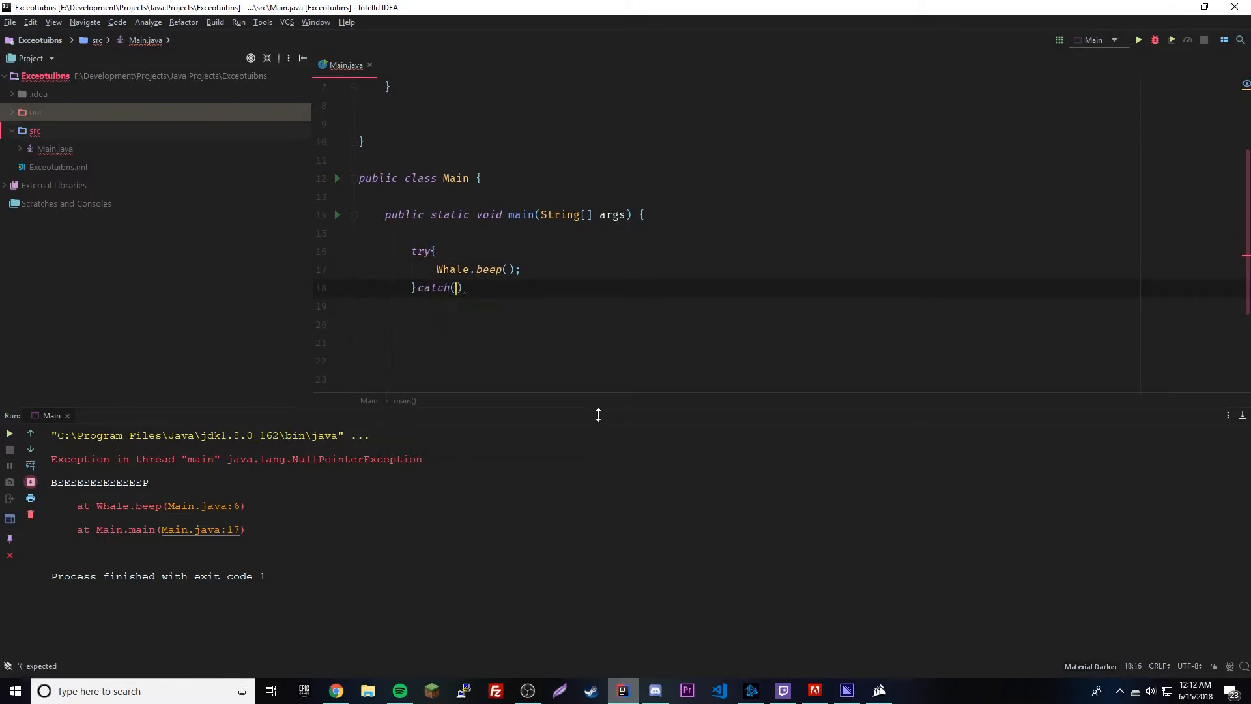
text(NullPointerException)
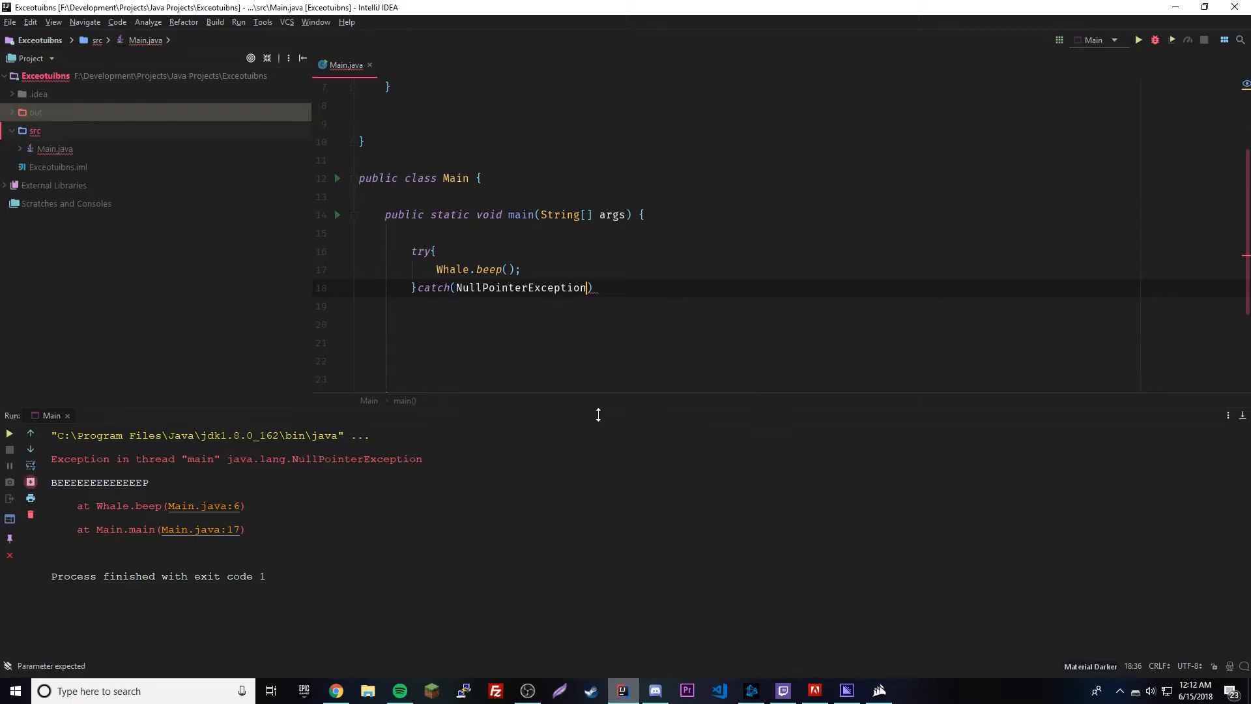
text(e)
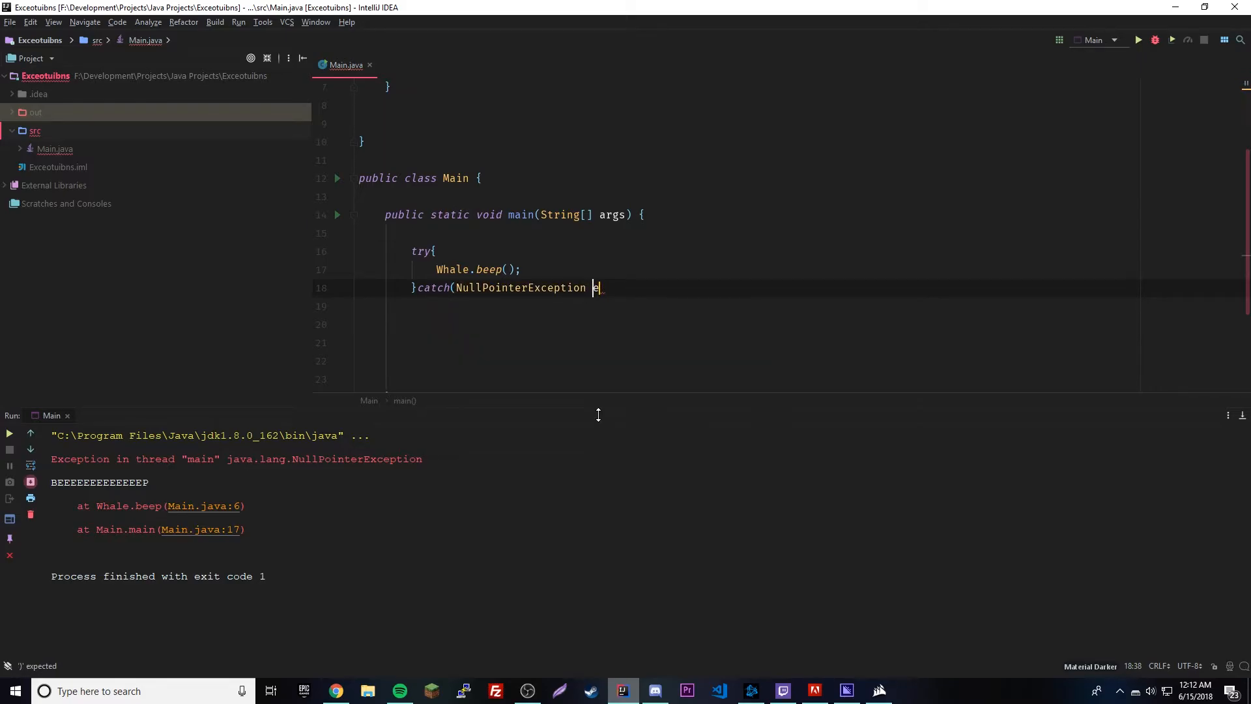
text(){)
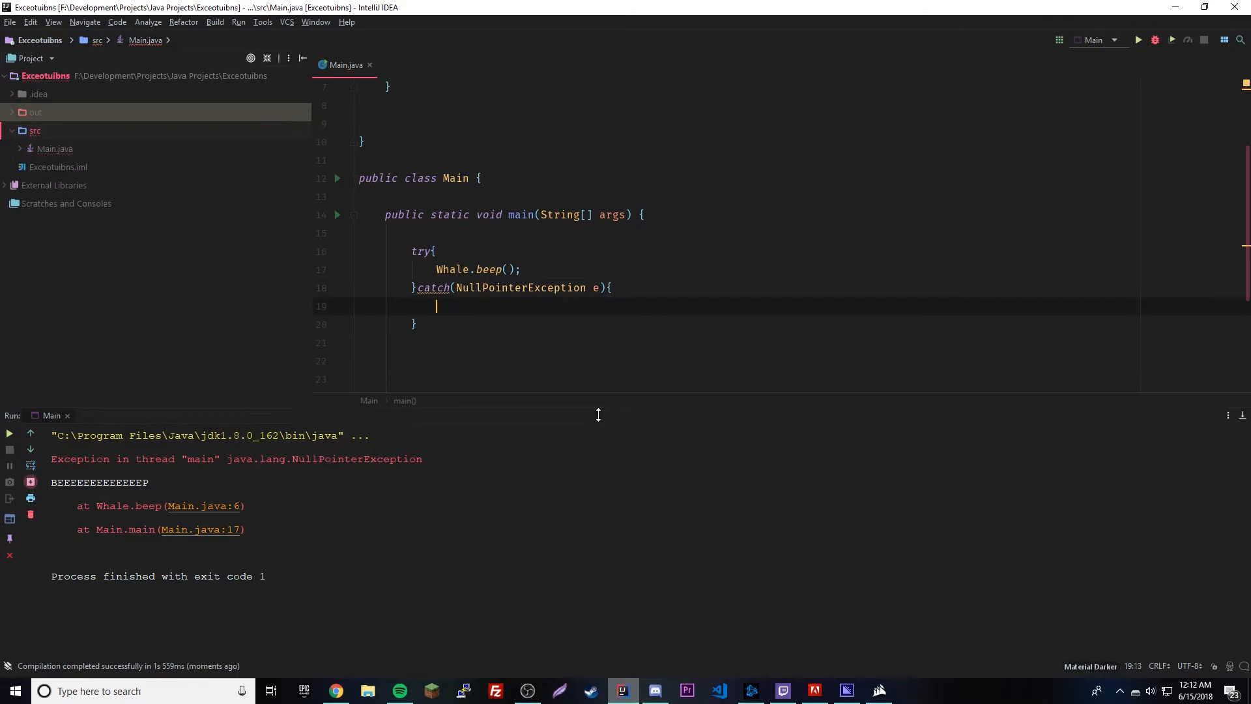
text(System.out.println(E);)
text(System.out.println("");)
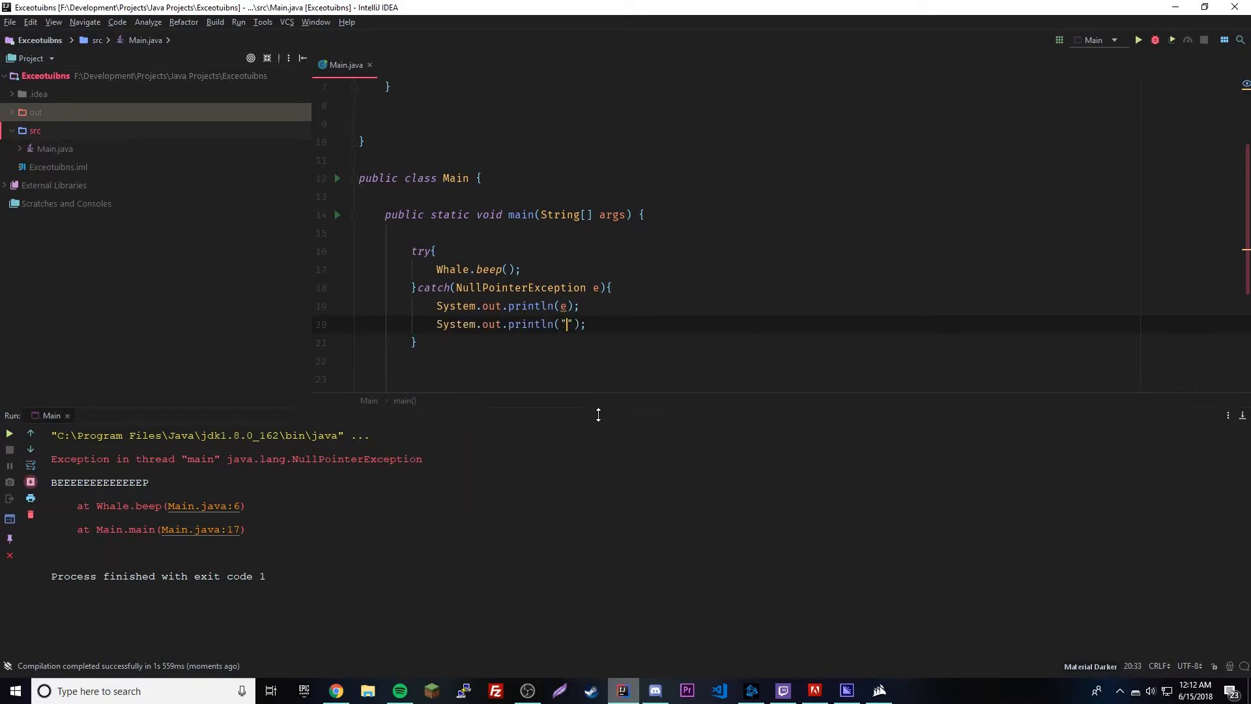
text(BYPASSED)
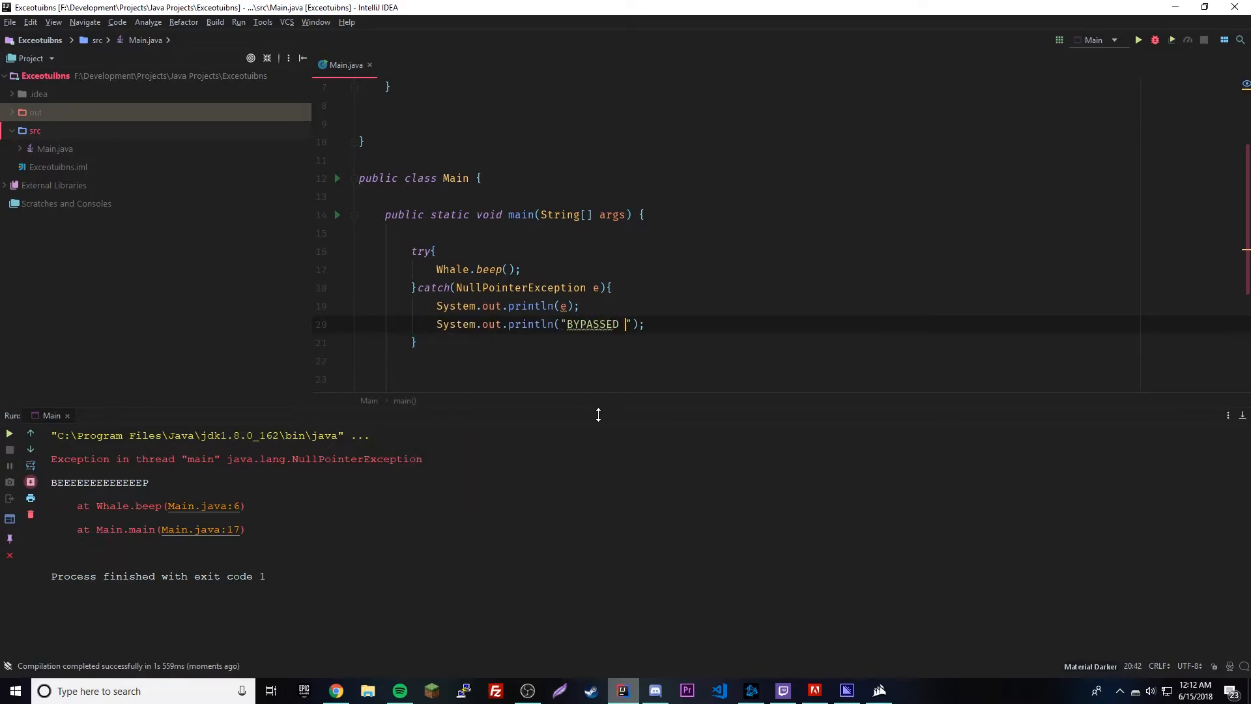
text(error)
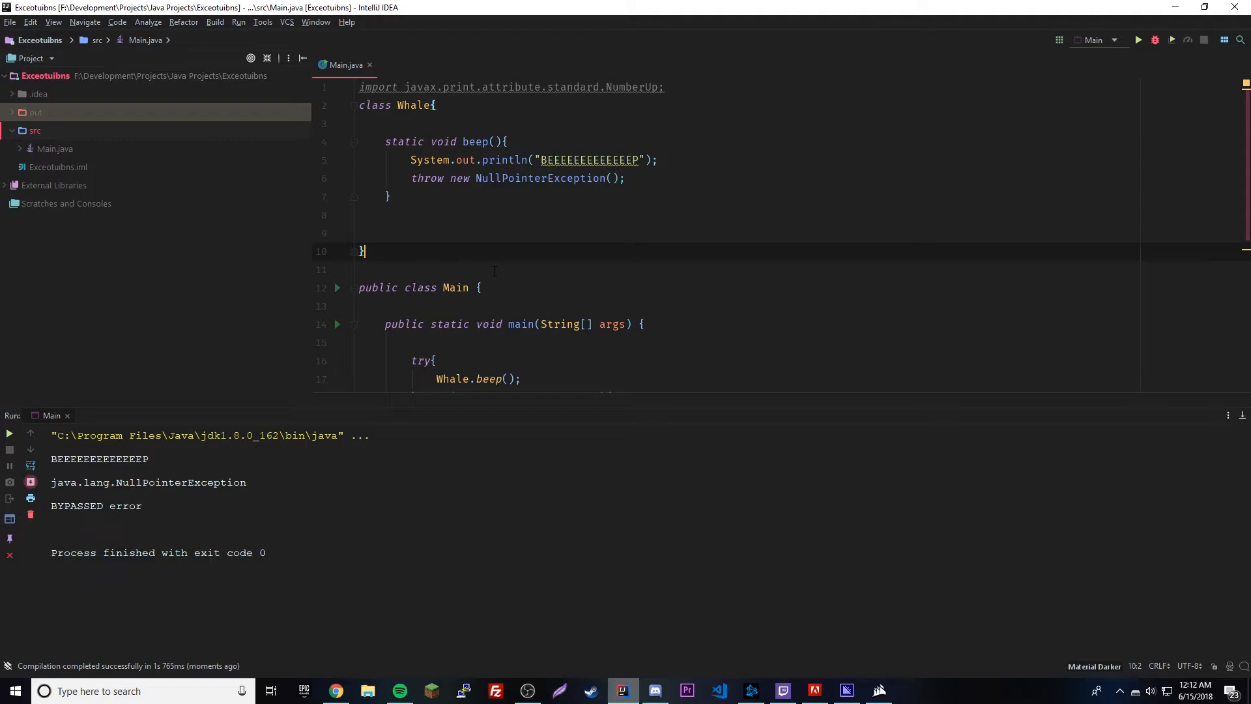
mouse_move(589, 160)
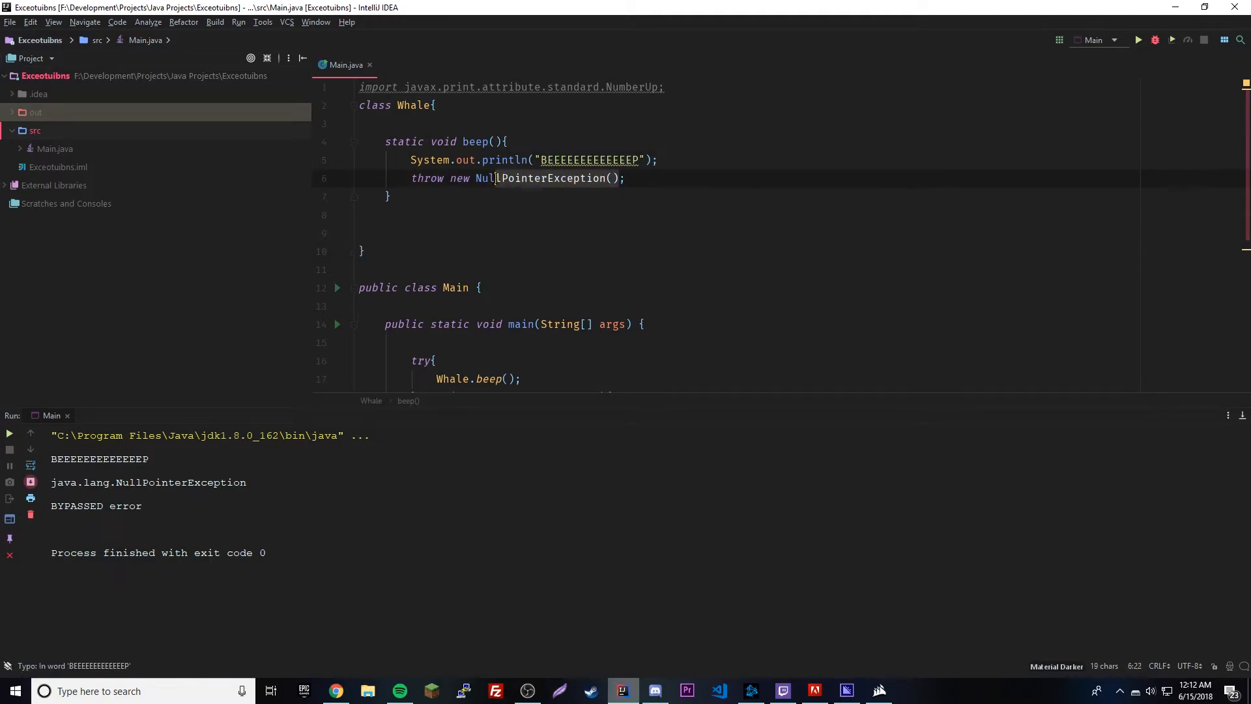
- Change beep()'s thrown exception to ClassNotFoundException and run, getting an unreported-exception error
text(Cl;)
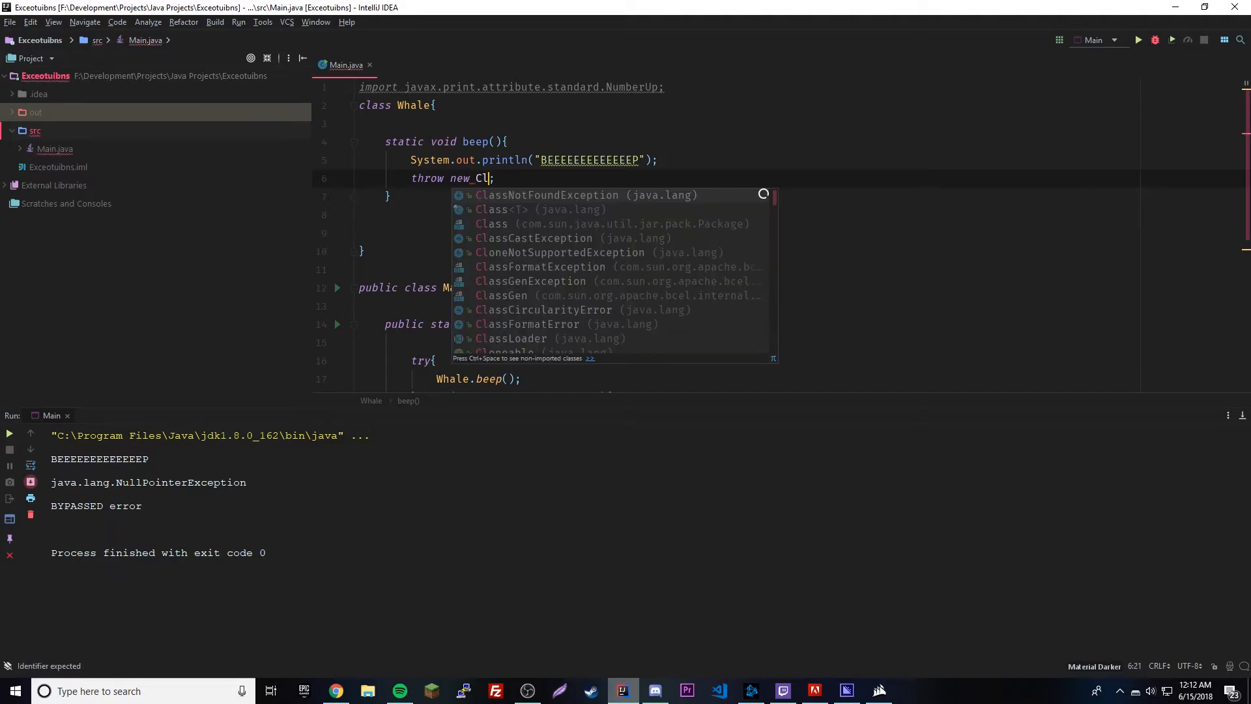
click(548, 195)
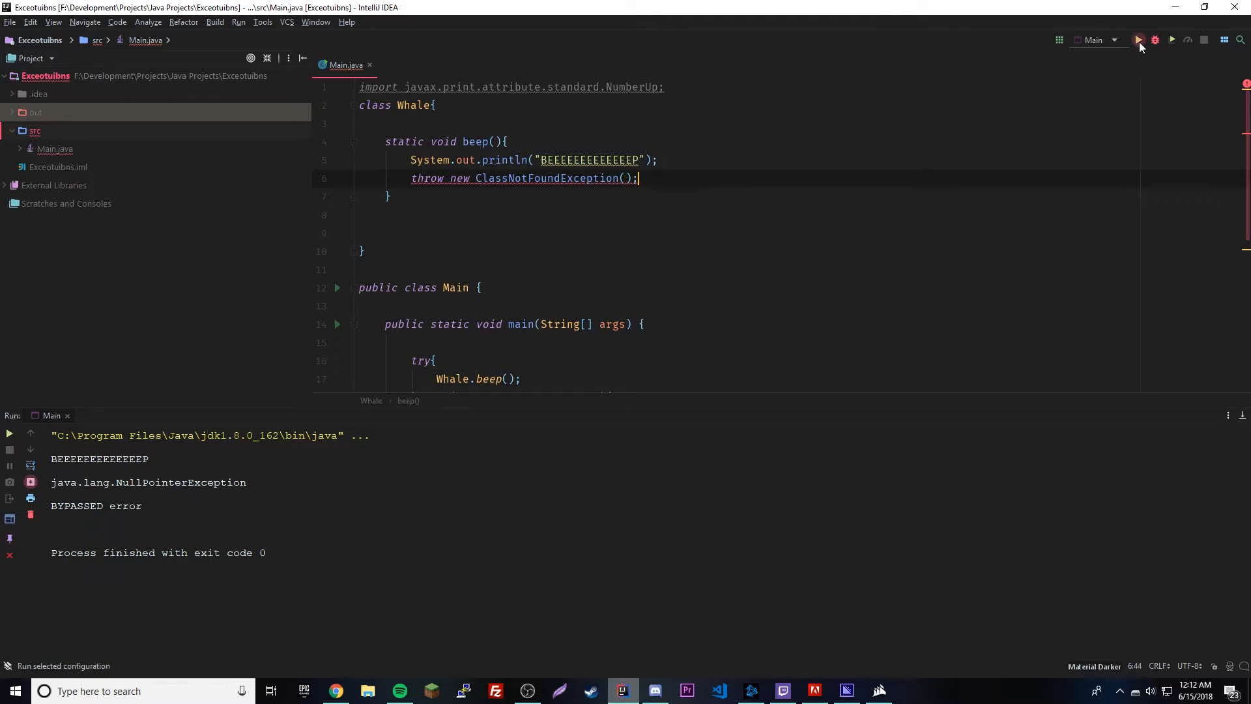
click(1139, 39)
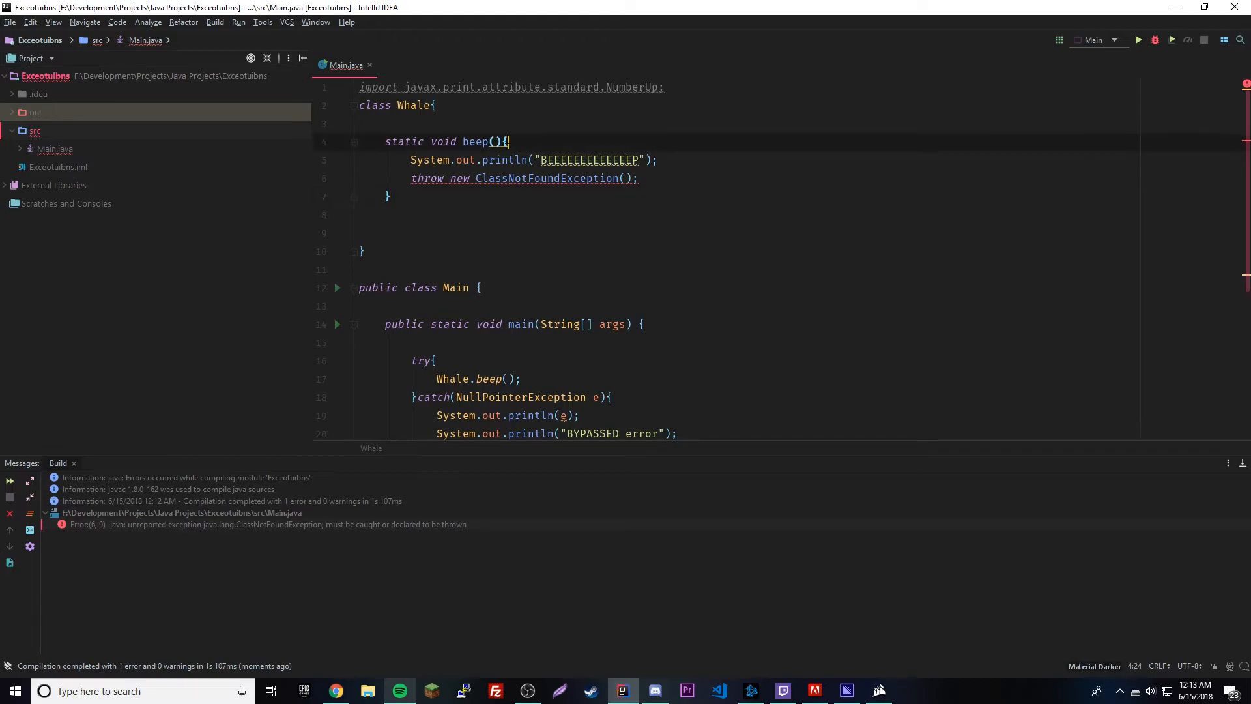
- Declare beep() throws ClassNotFoundException, checking the browser's checked-exceptions list before returning
text(throws)
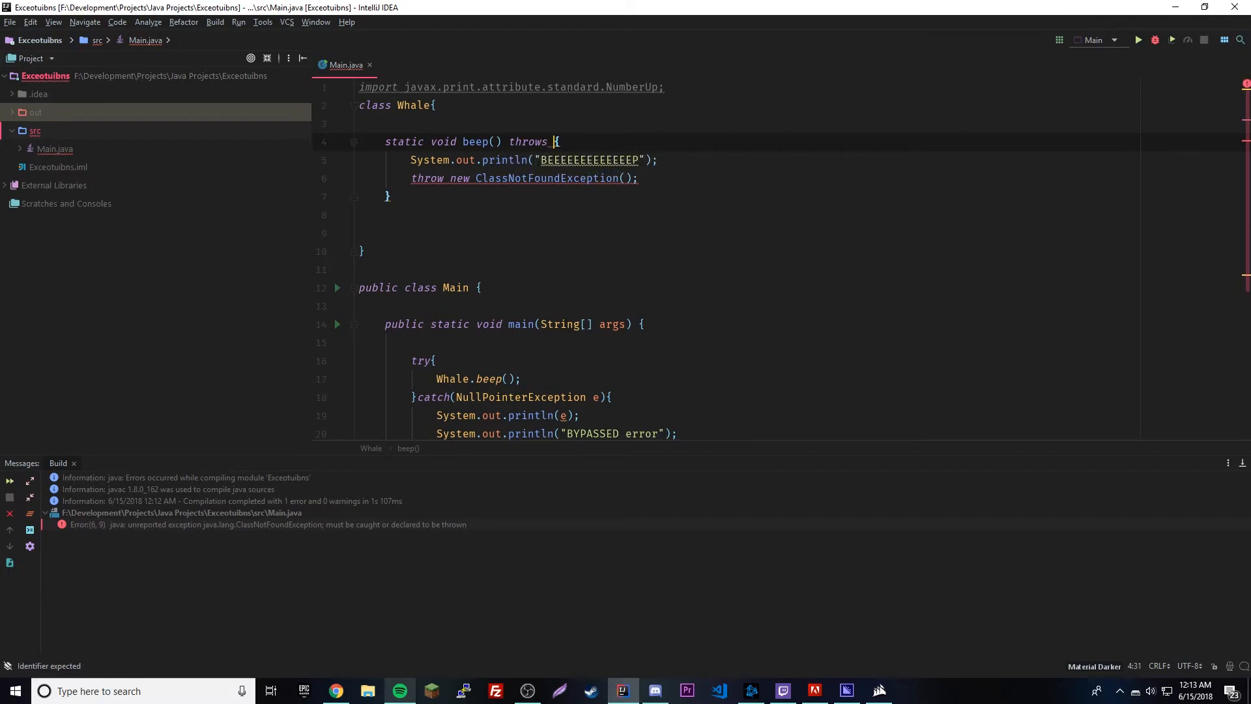
text(Cl)
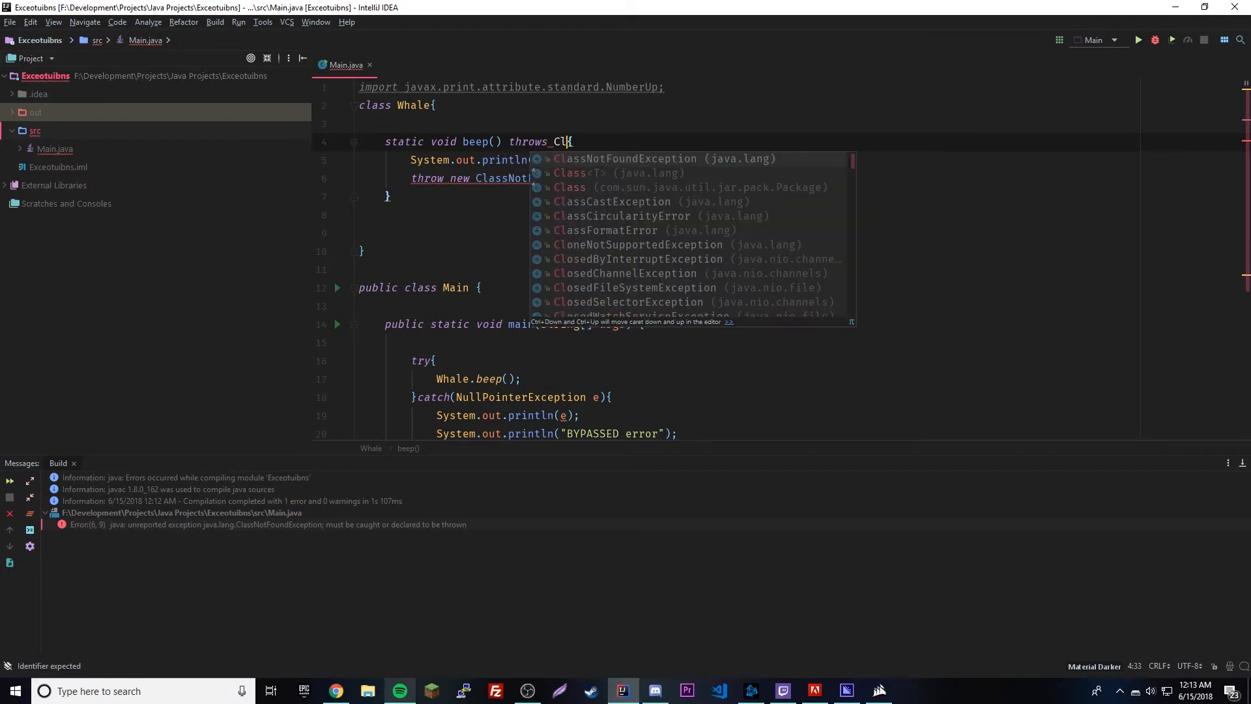
click(660, 157)
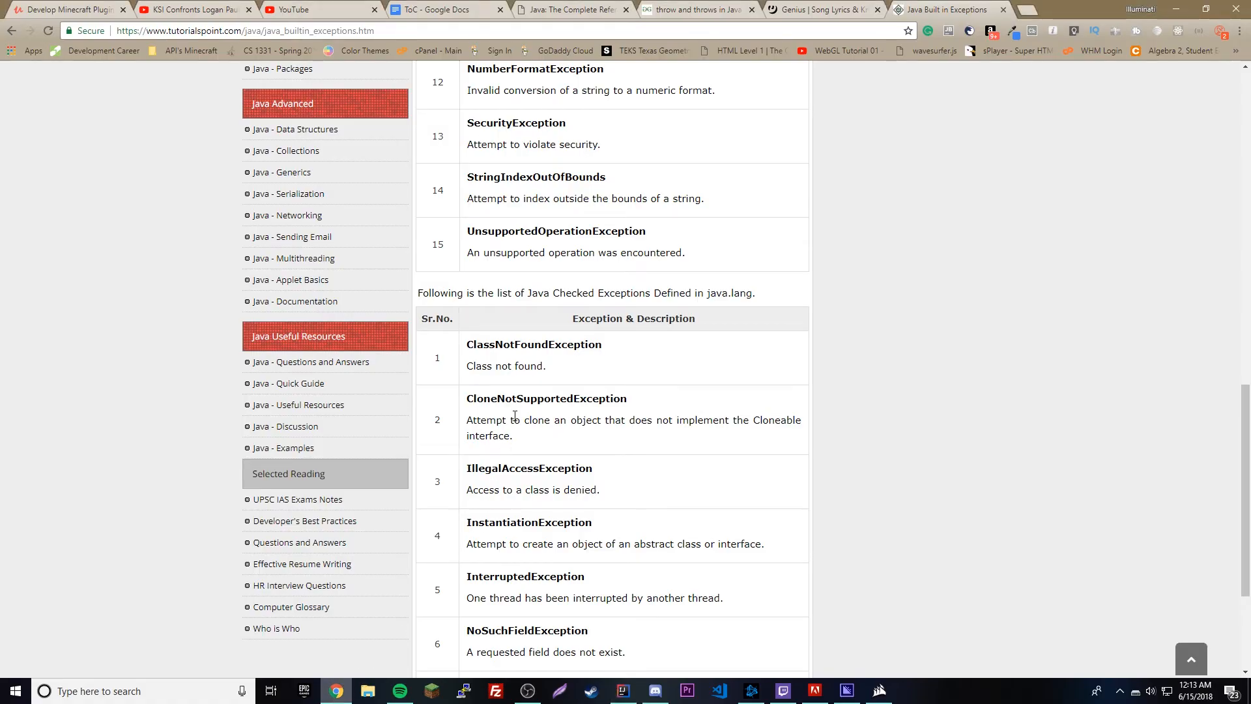
click(623, 690)
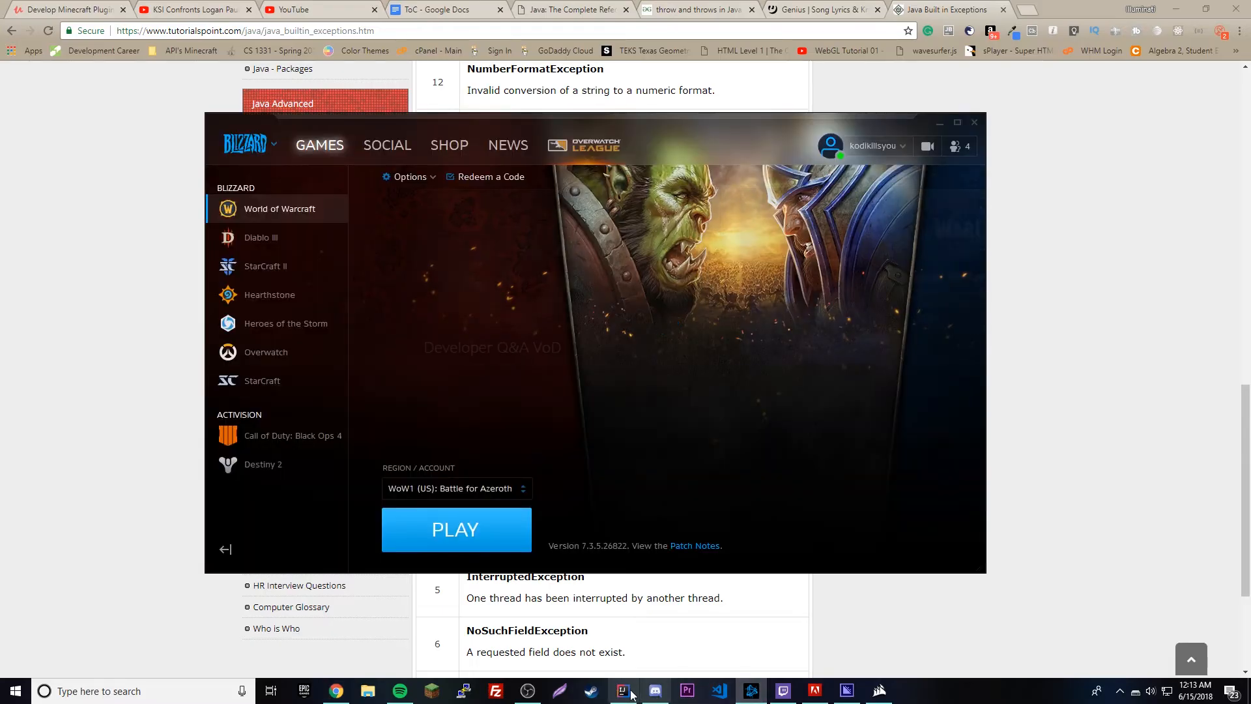
click(621, 690)
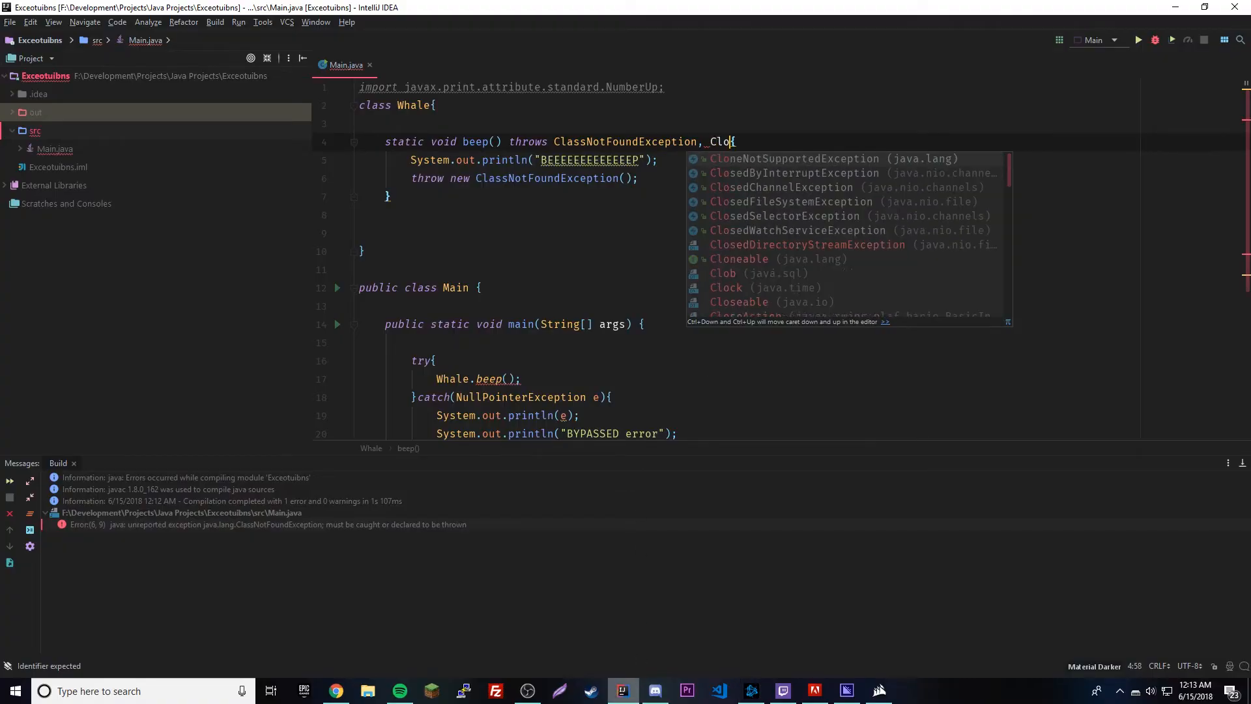
- Add CloneNotSupportedException to beep()'s throws clause, then select it for removal
click(806, 158)
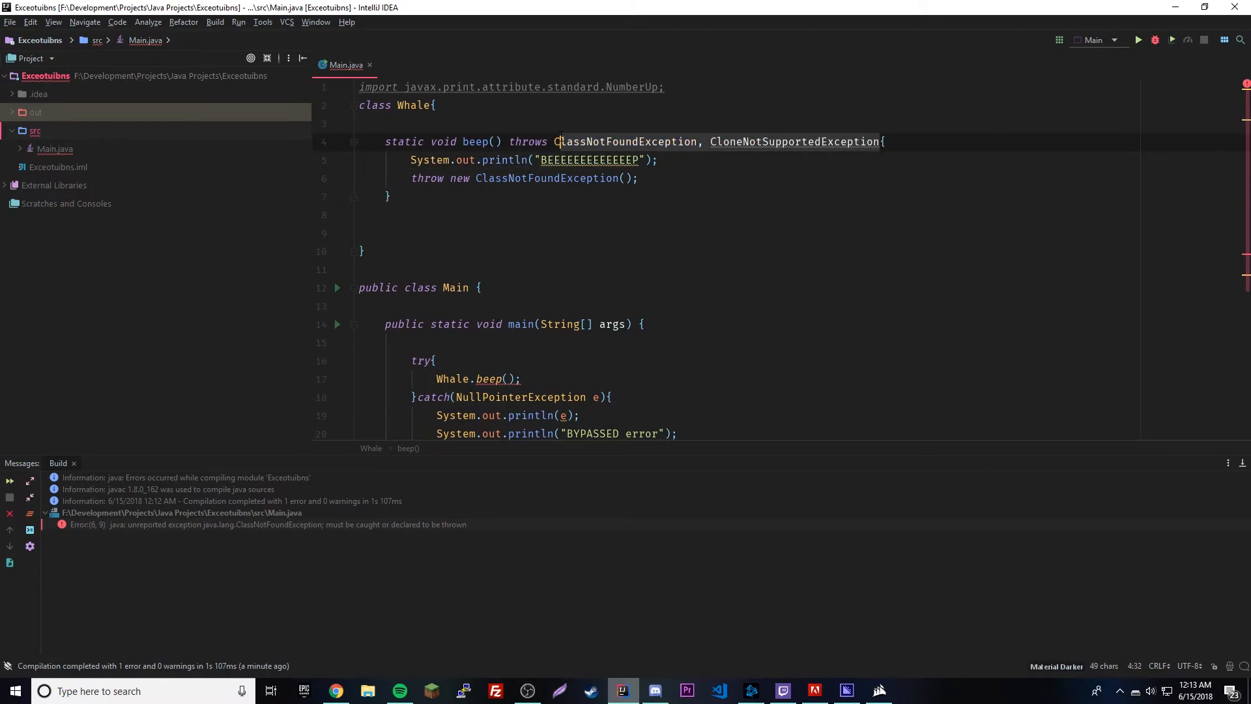
double_click(625, 141)
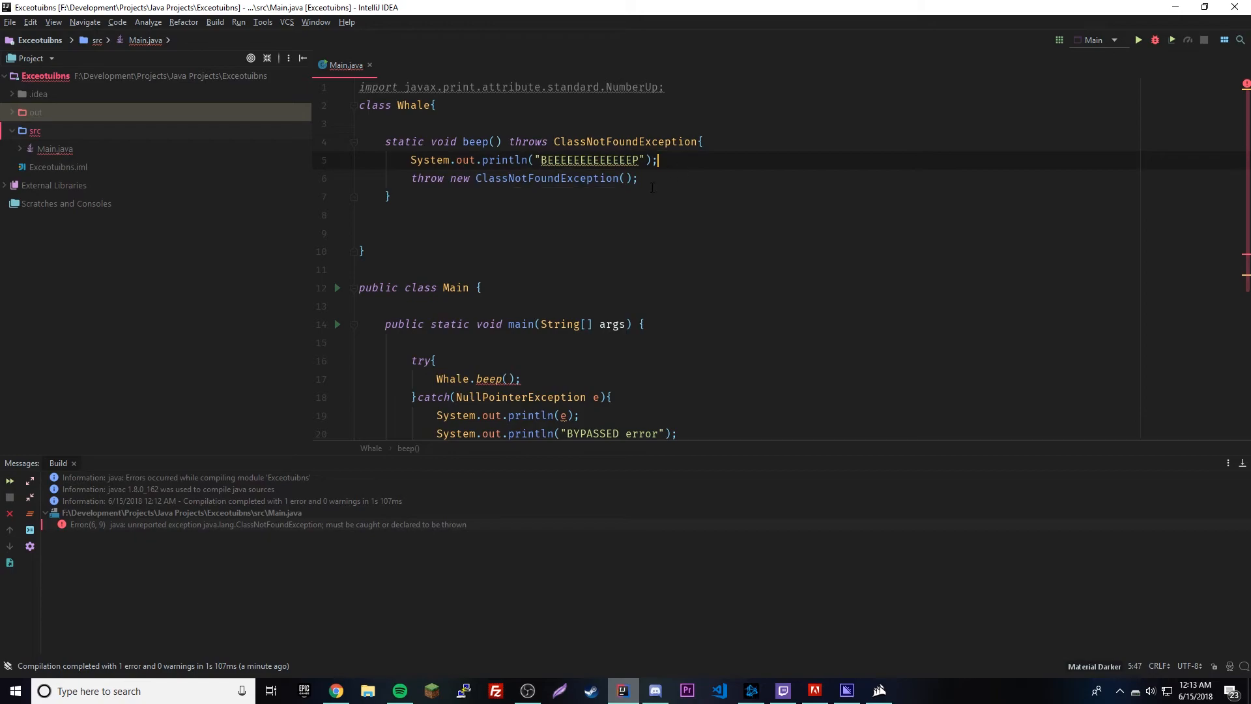
mouse_move(1132, 41)
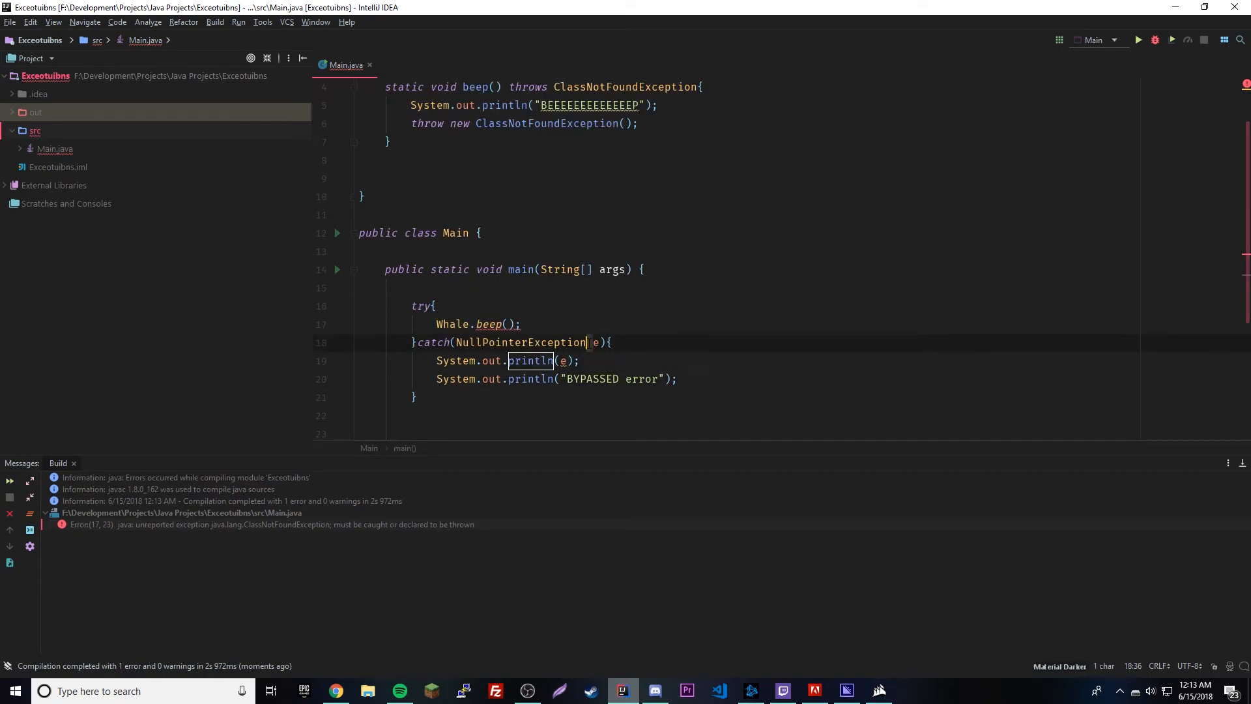
- Change main's catch type to ClassNotFoundException and rerun, printing BYPASSED error with exit code 0
double_click(518, 343)
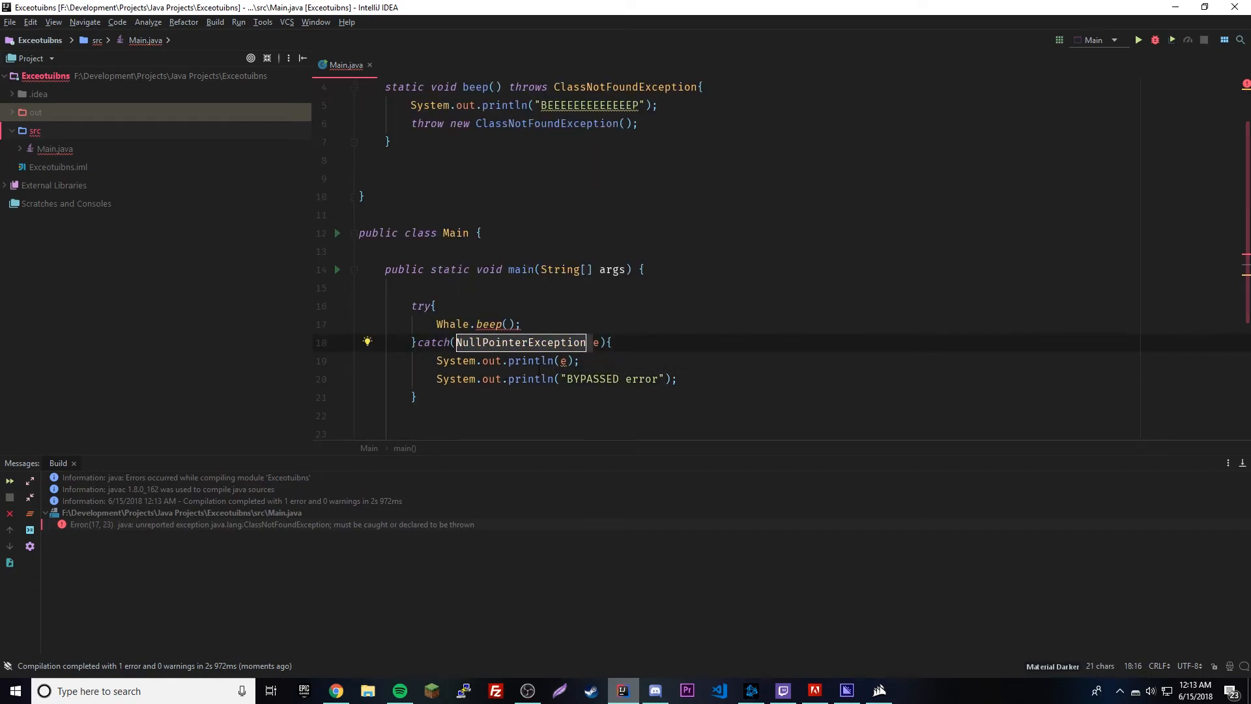
text(Cle)
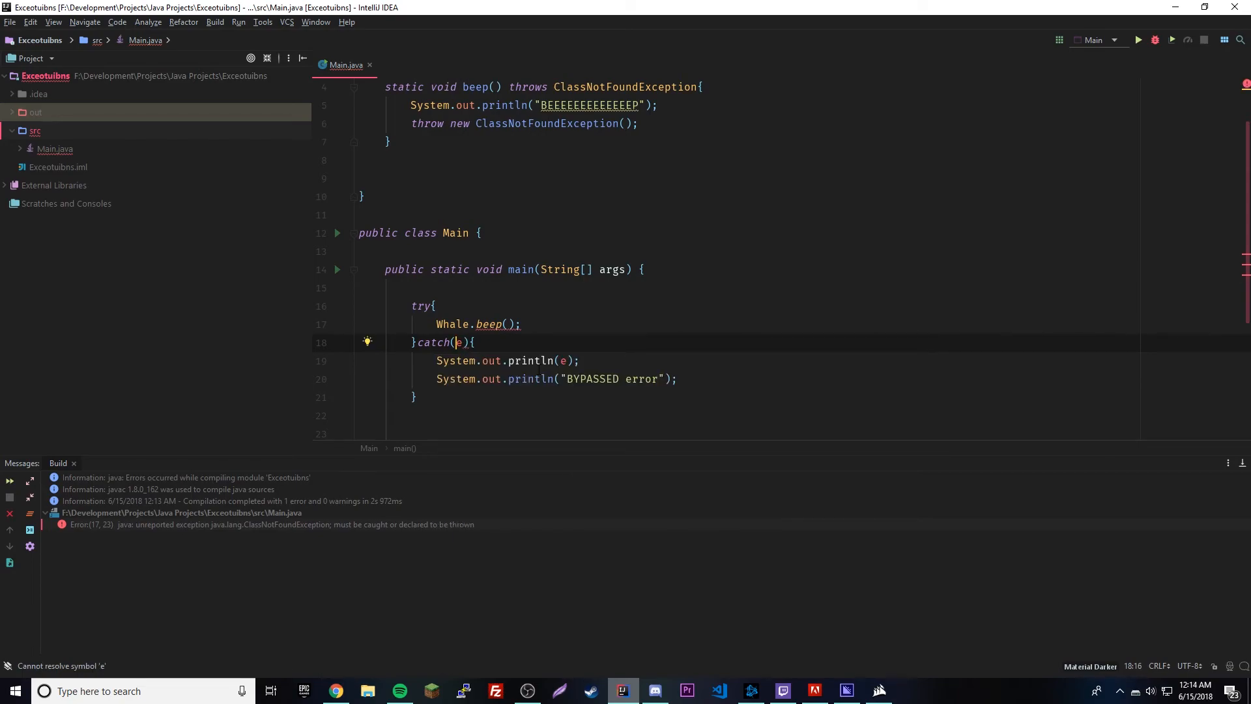
text(ClassNotFoundException)
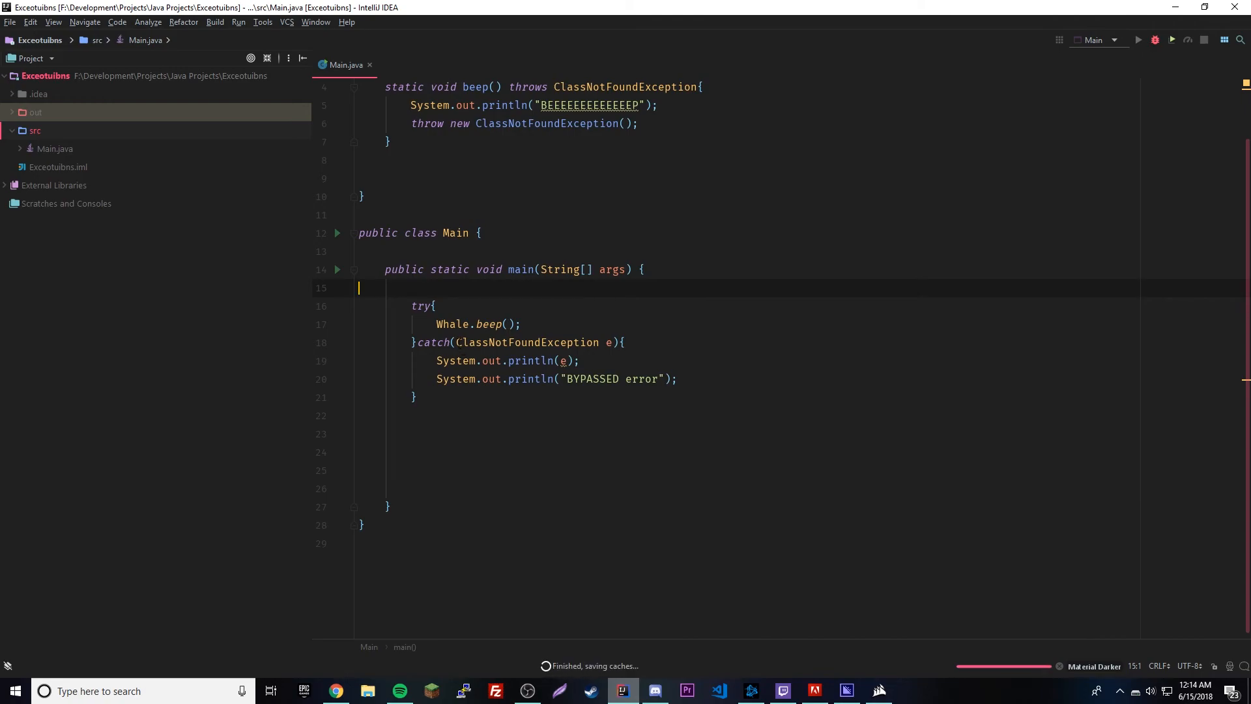
click(1172, 40)
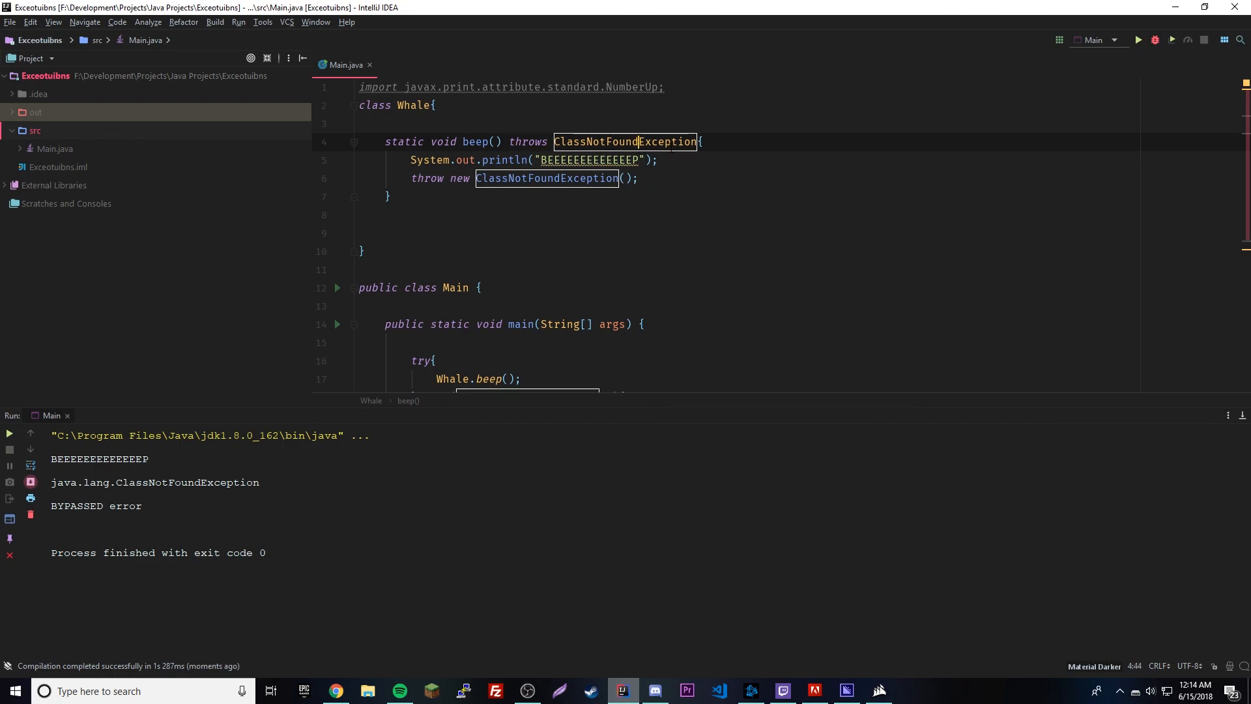
click(391, 196)
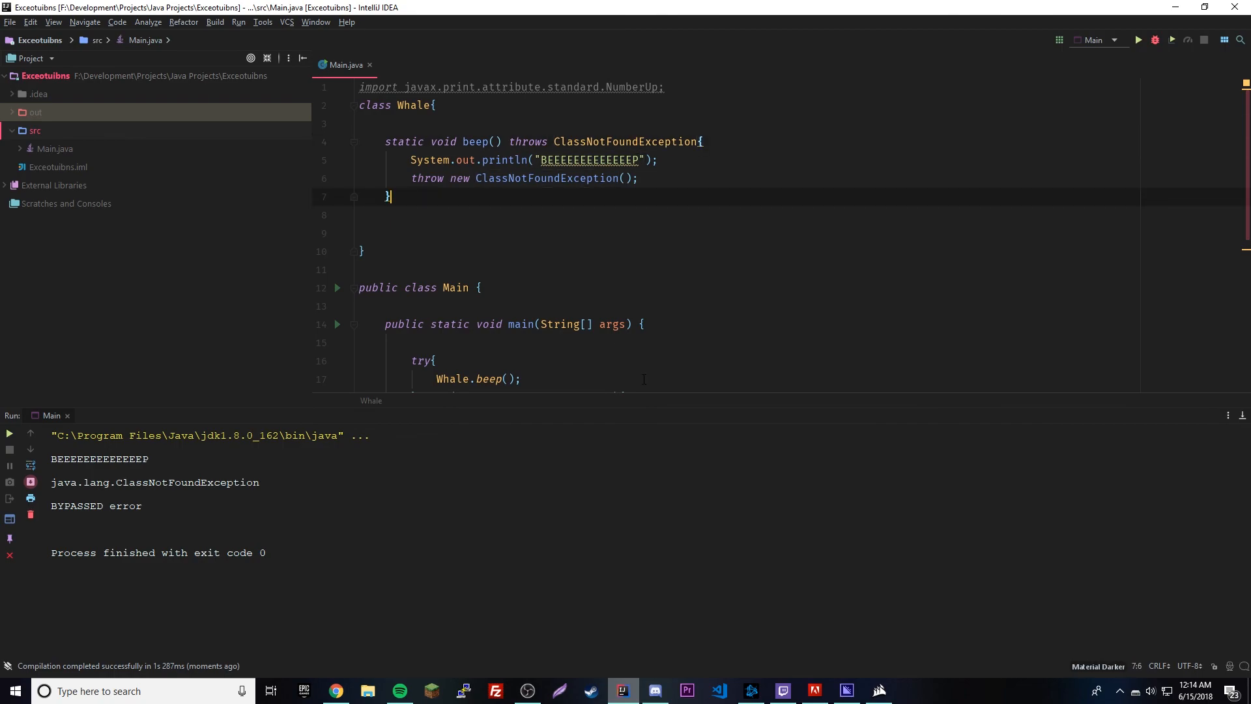
click(366, 269)
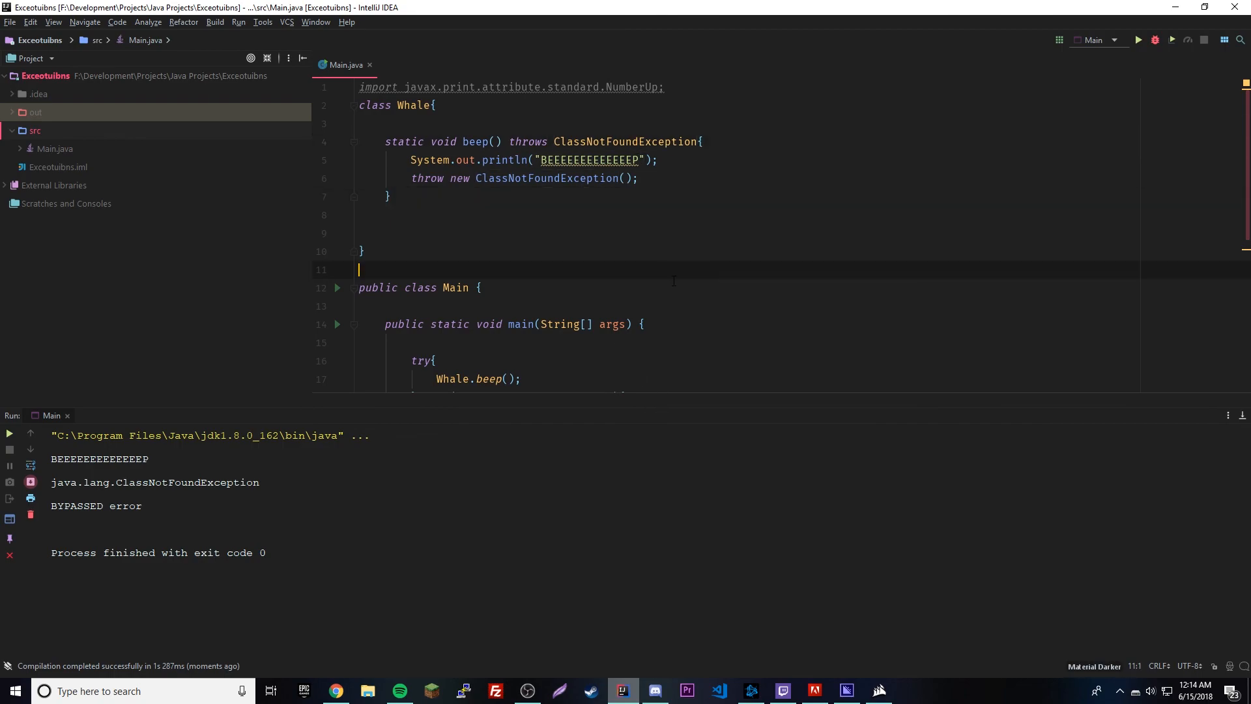